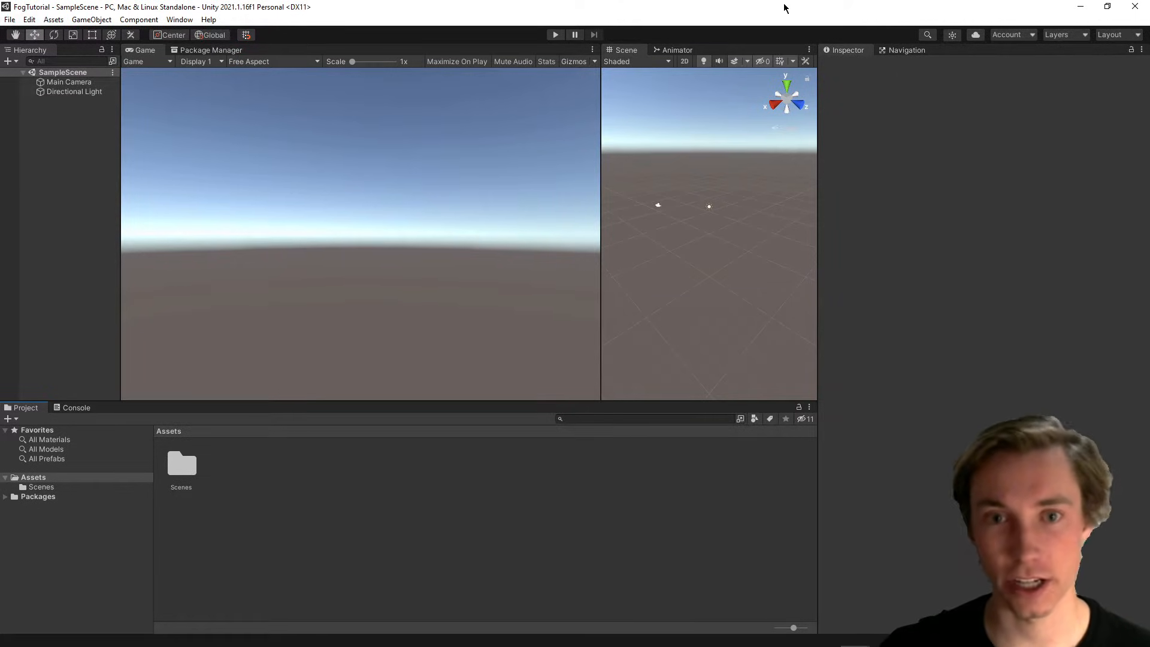
mouse_move(482, 23)
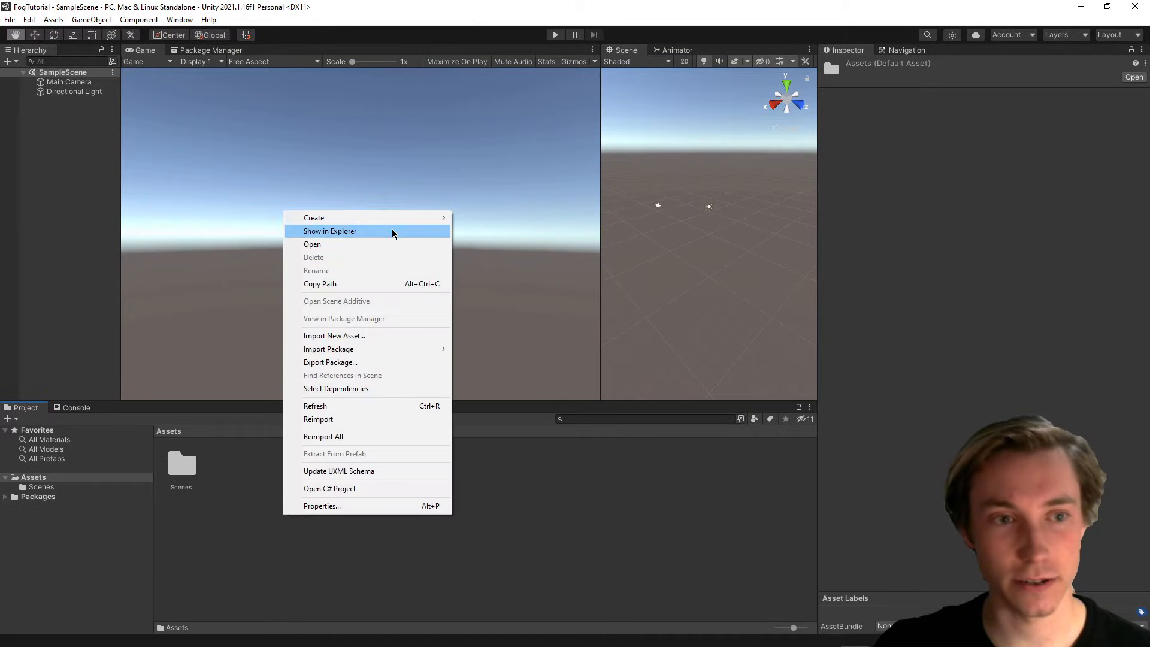
Reveal the project Assets folder in the file explorer to add a Fog folder with the cloud texture
left_click(313, 217)
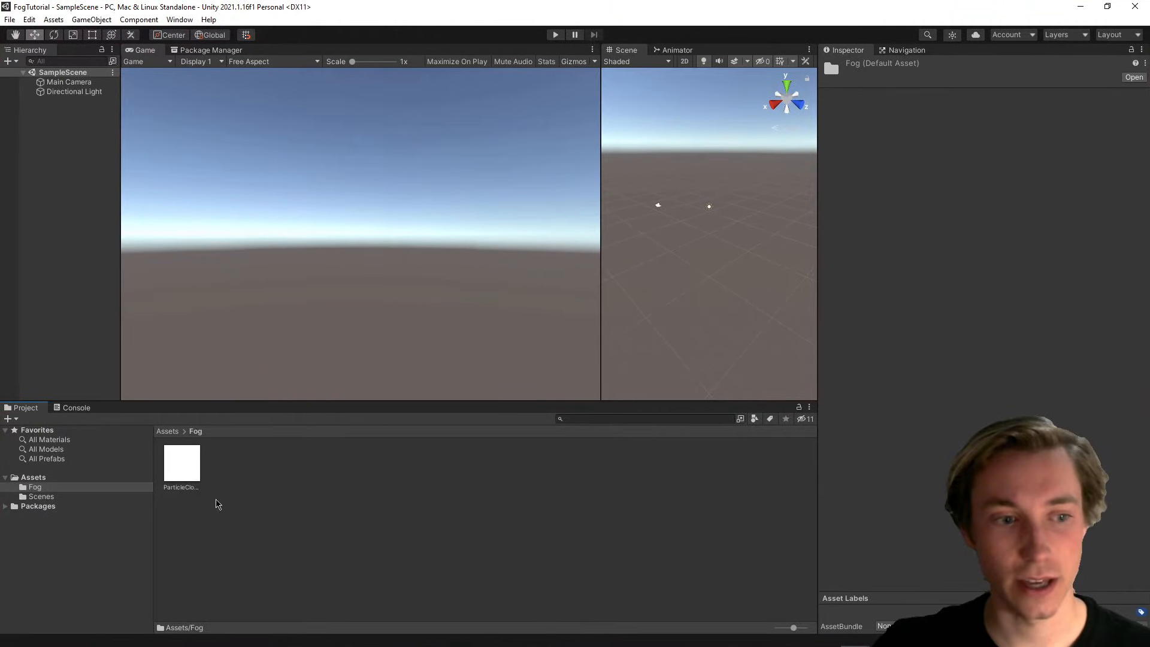
left_click(181, 463)
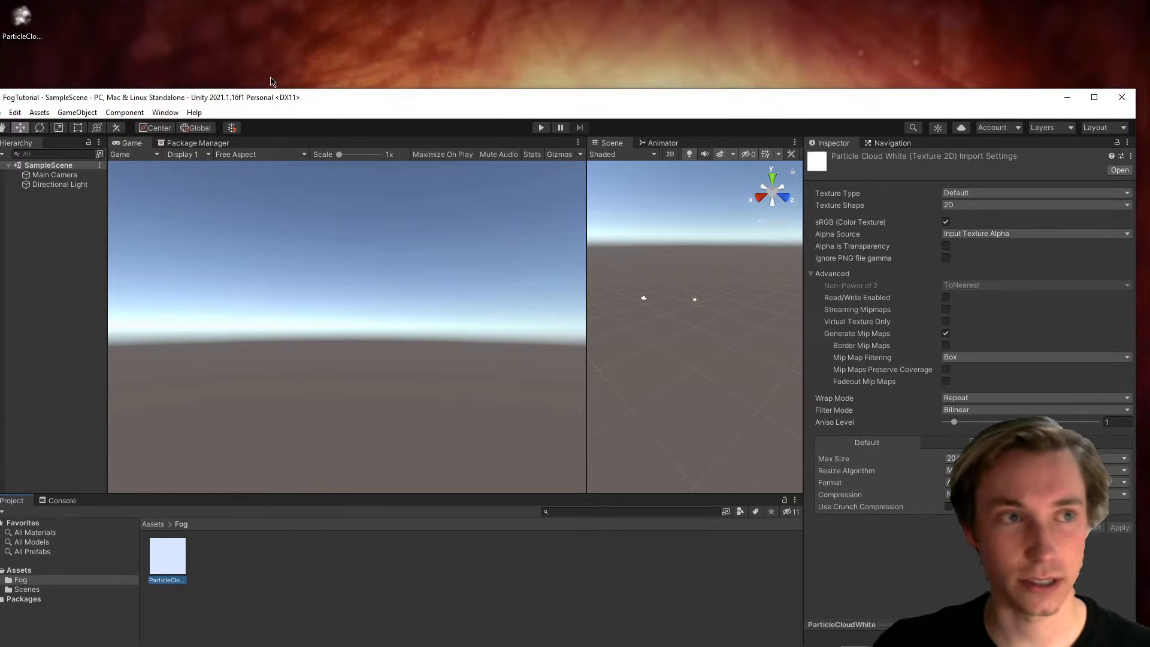
double_click(167, 553)
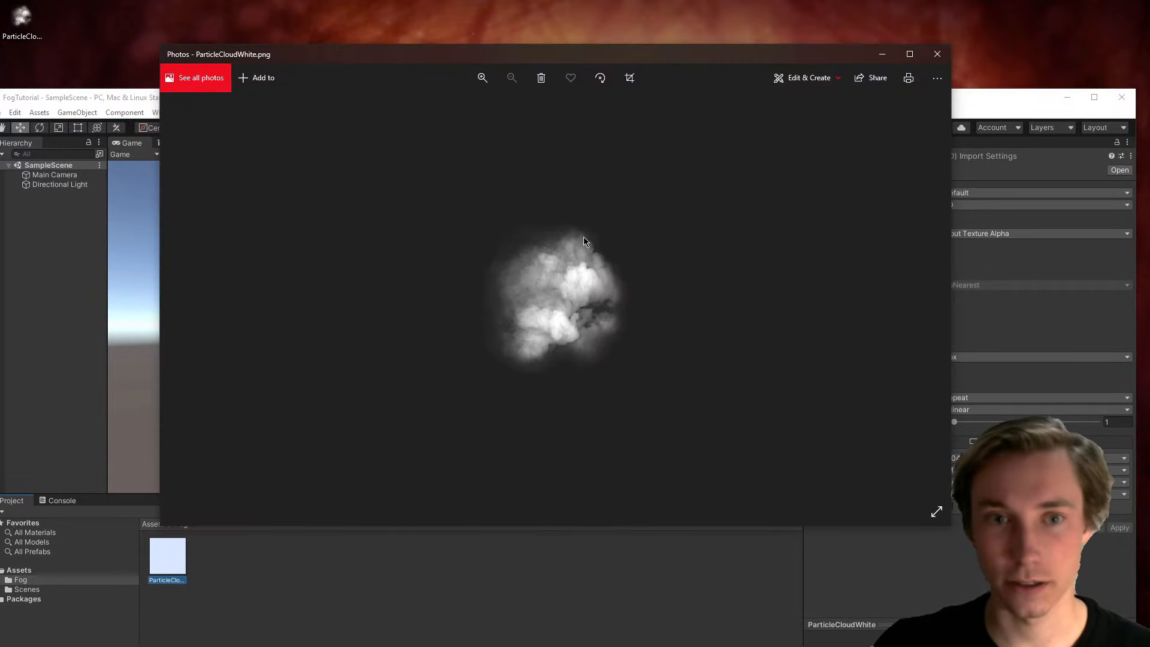
mouse_move(909, 54)
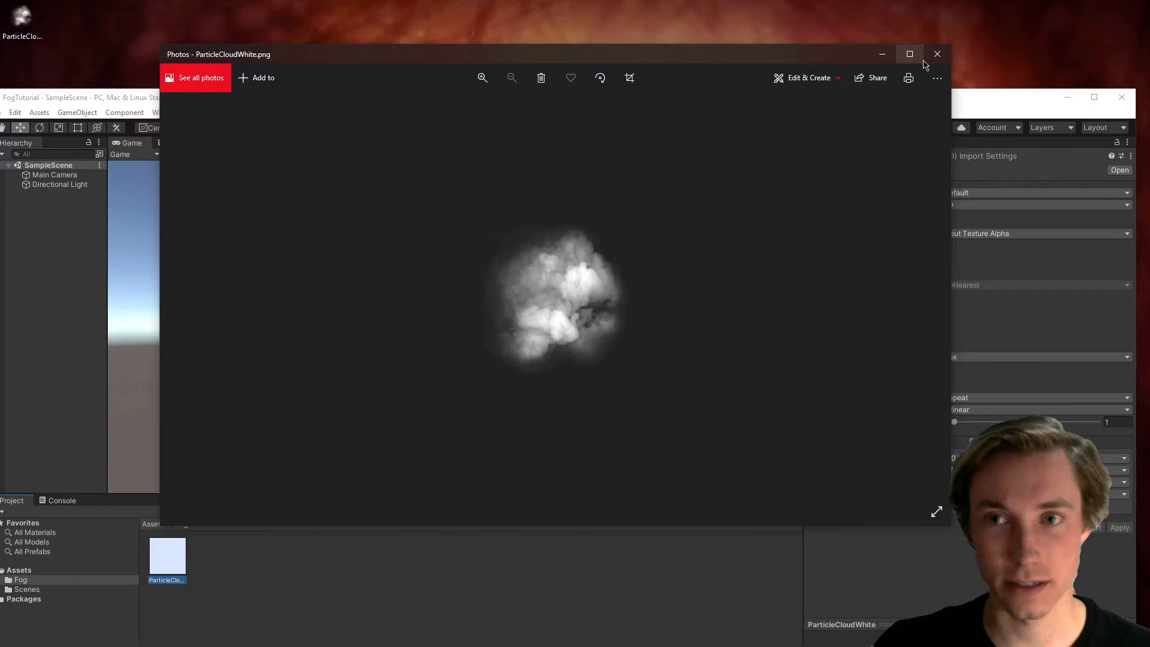
left_click(936, 54)
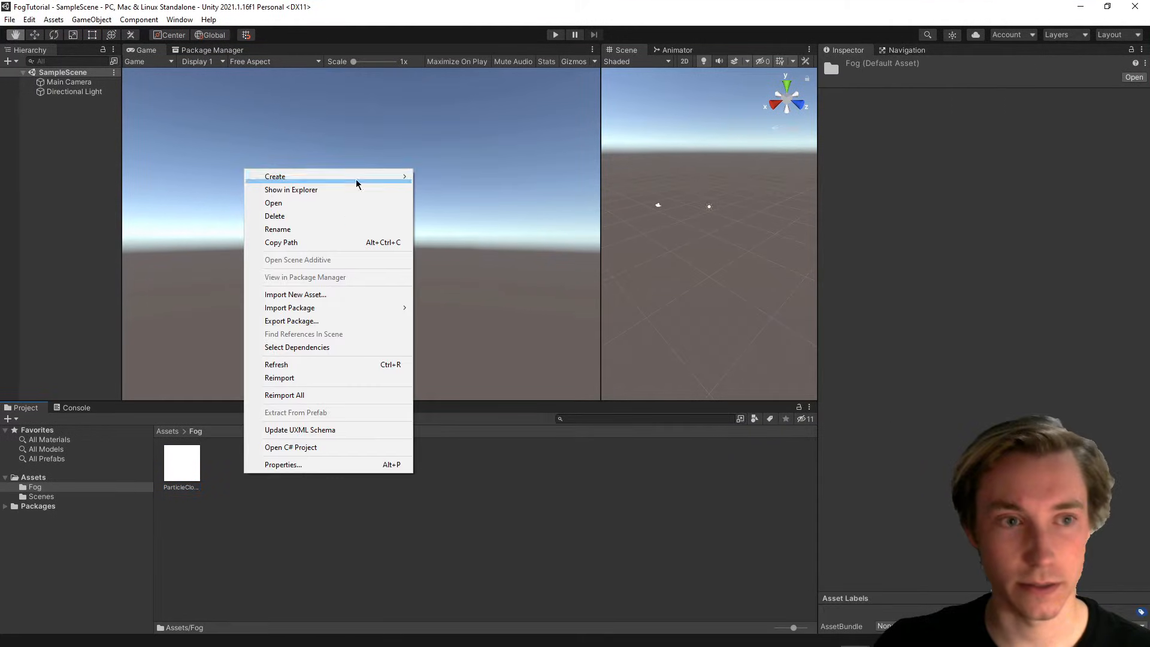
Create a Fog material in the Fog folder using the Mobile/Particles/Alpha Blended shader
left_click(275, 176)
type("Fog")
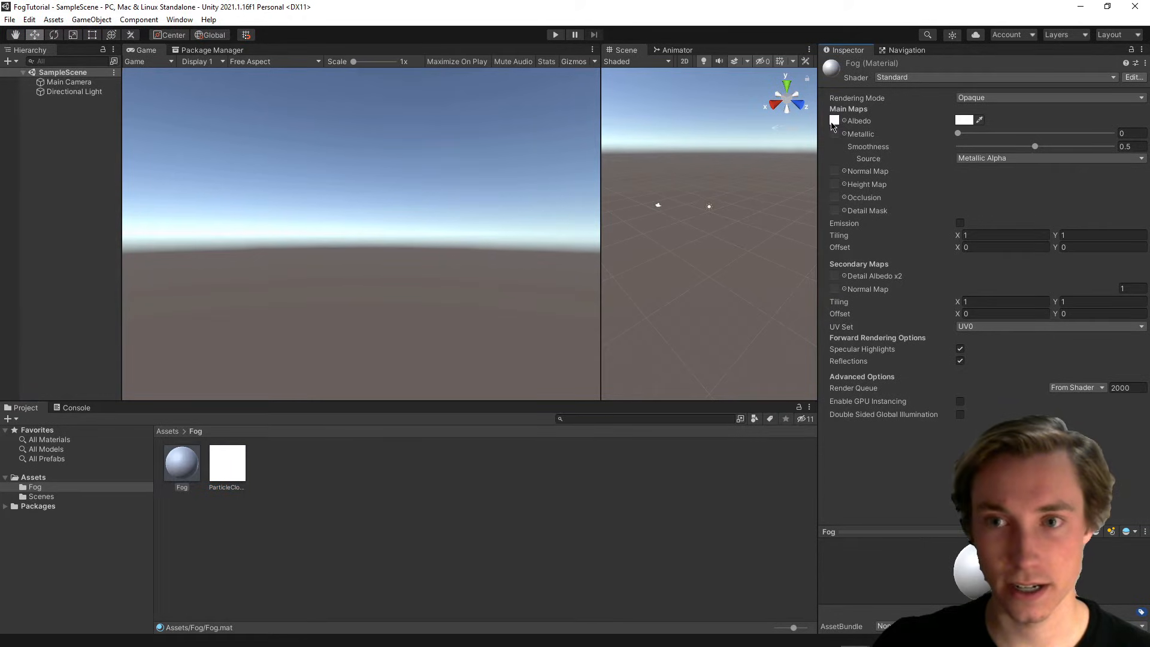
left_click(994, 77)
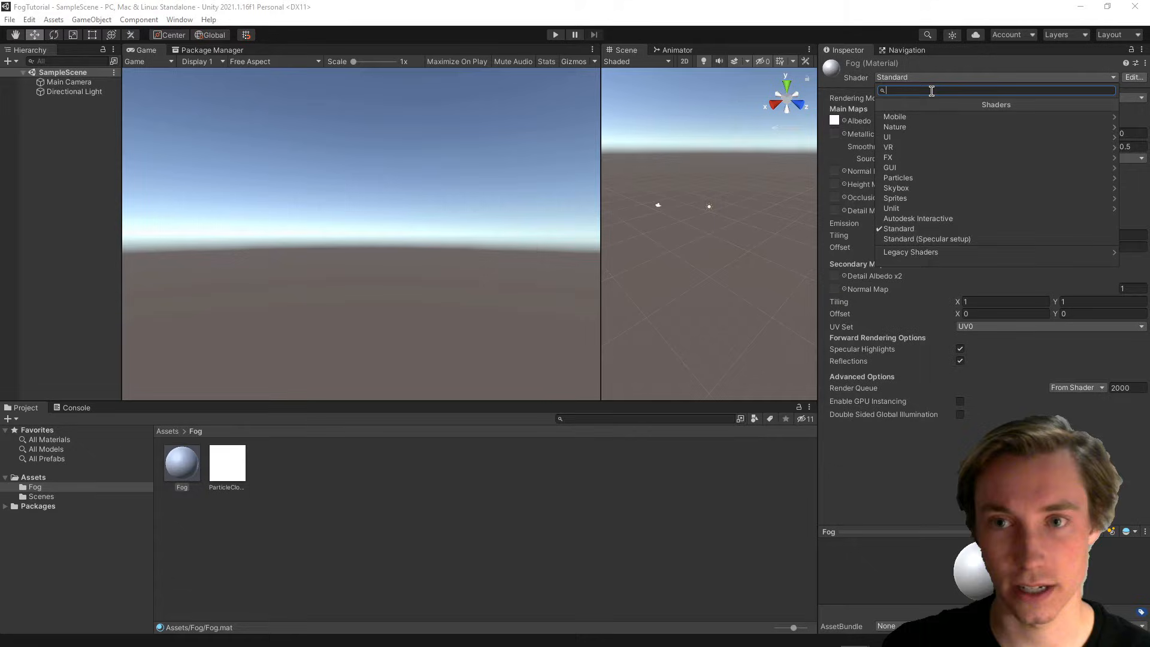
type("alpha")
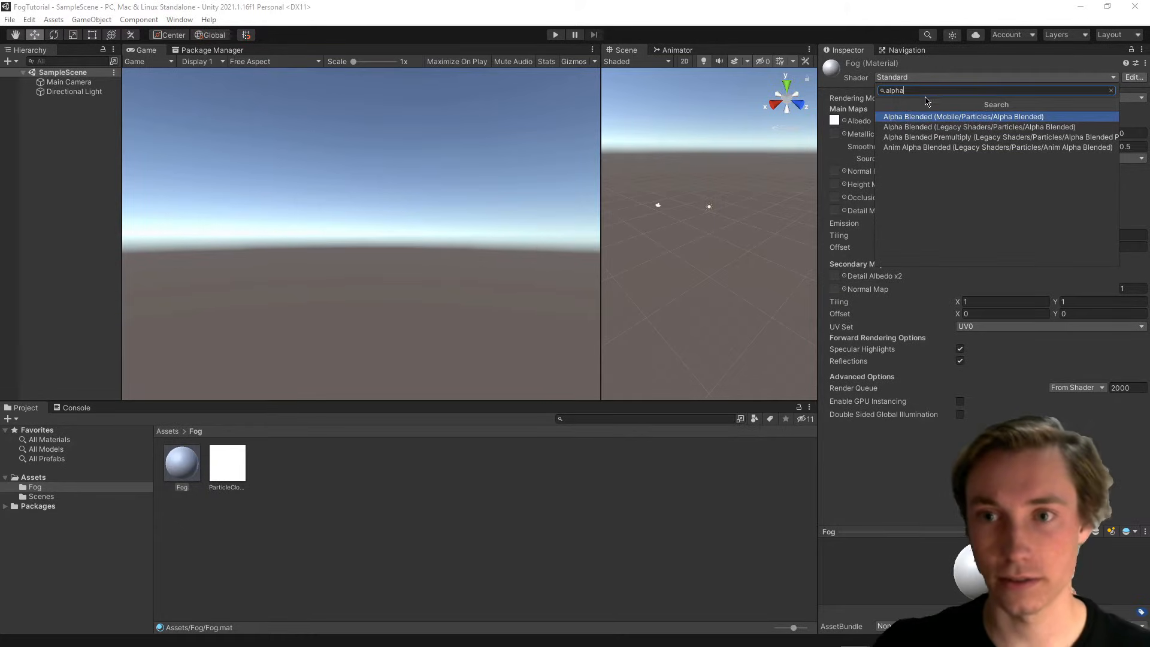
left_click(963, 116)
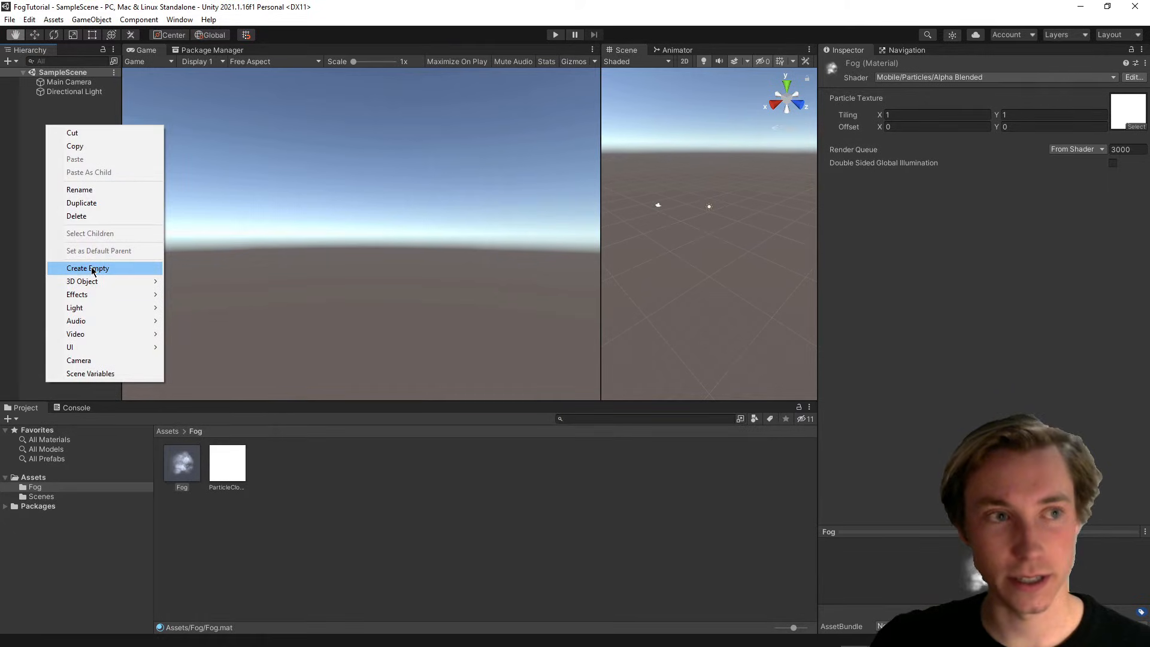
Add an empty scene object and rename it Gray Volume Fog
left_click(87, 267)
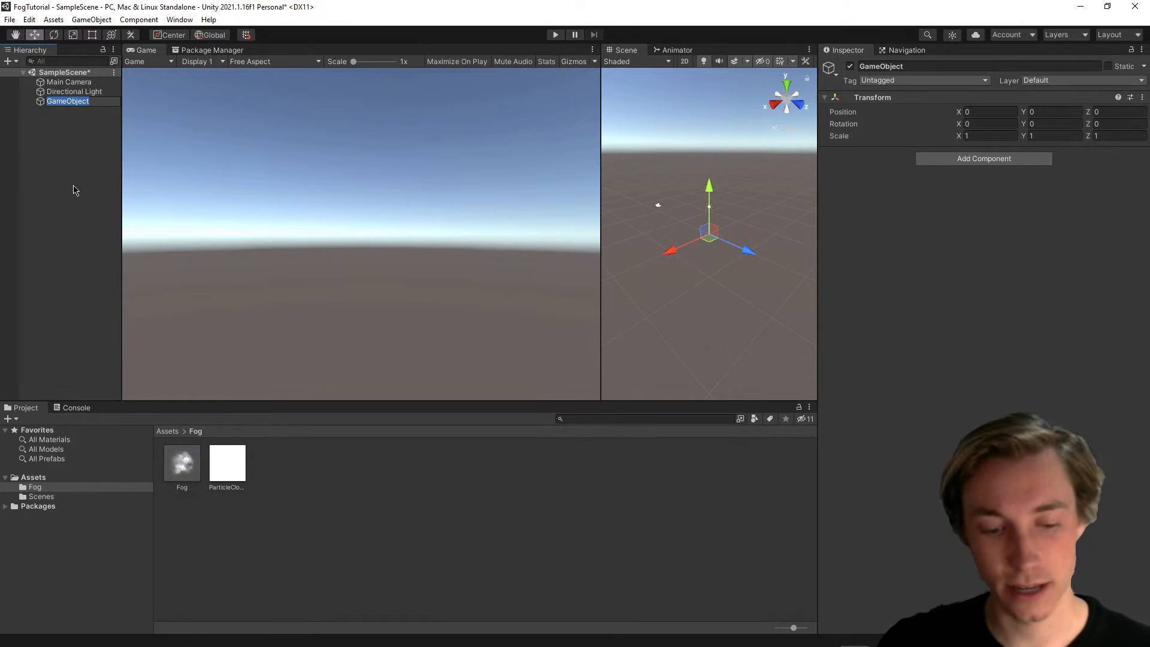
double_click(67, 101)
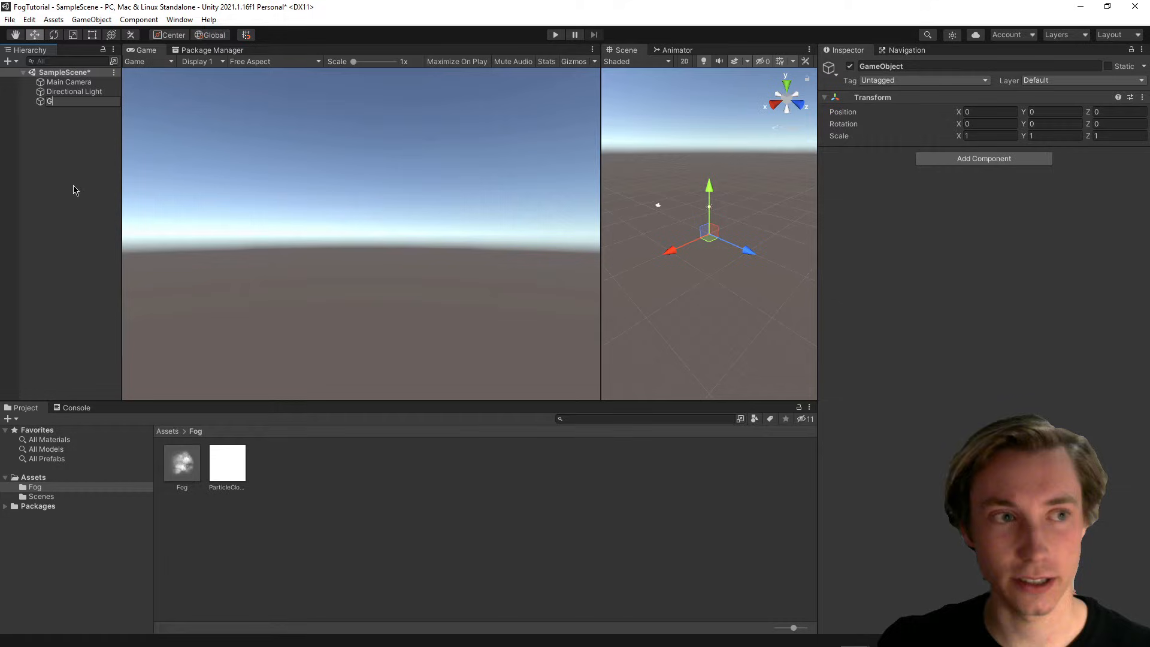
type("Gray Volume Fog")
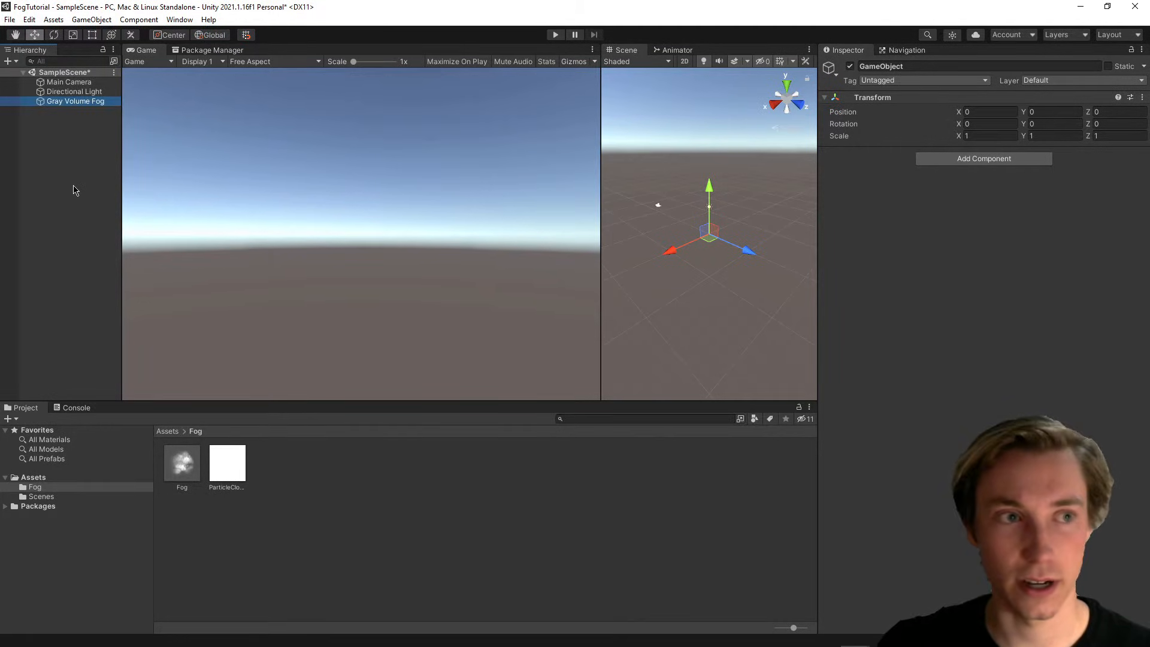
left_click(74, 100)
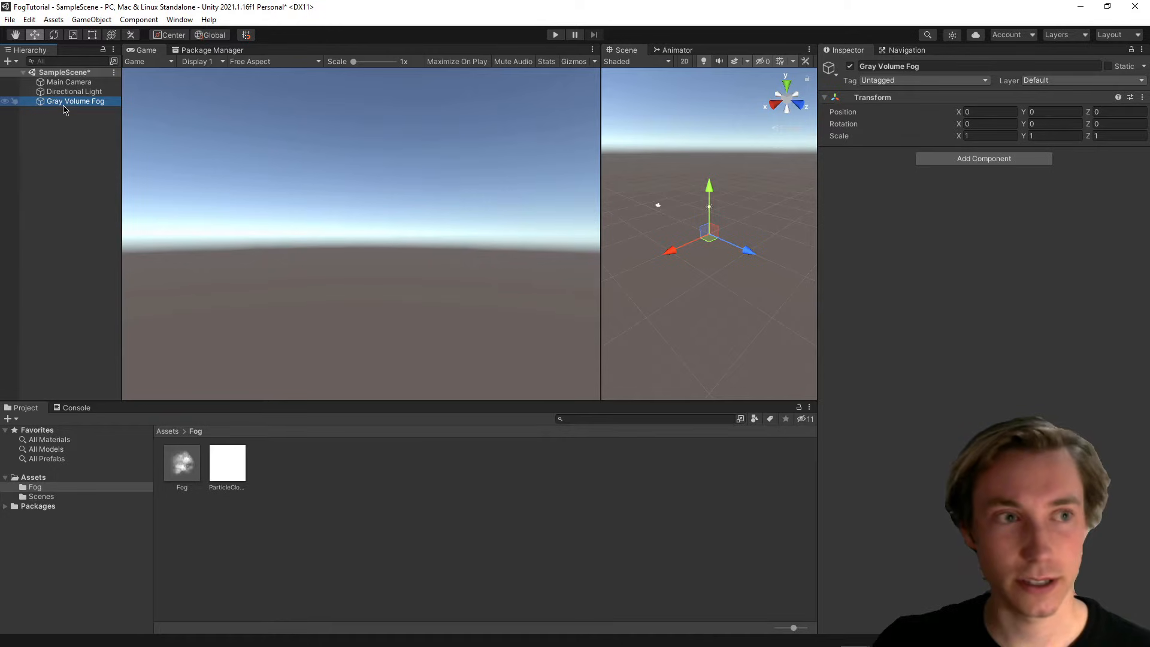
Add a Particle System effect as a child of Gray Volume Fog
right_click(75, 101)
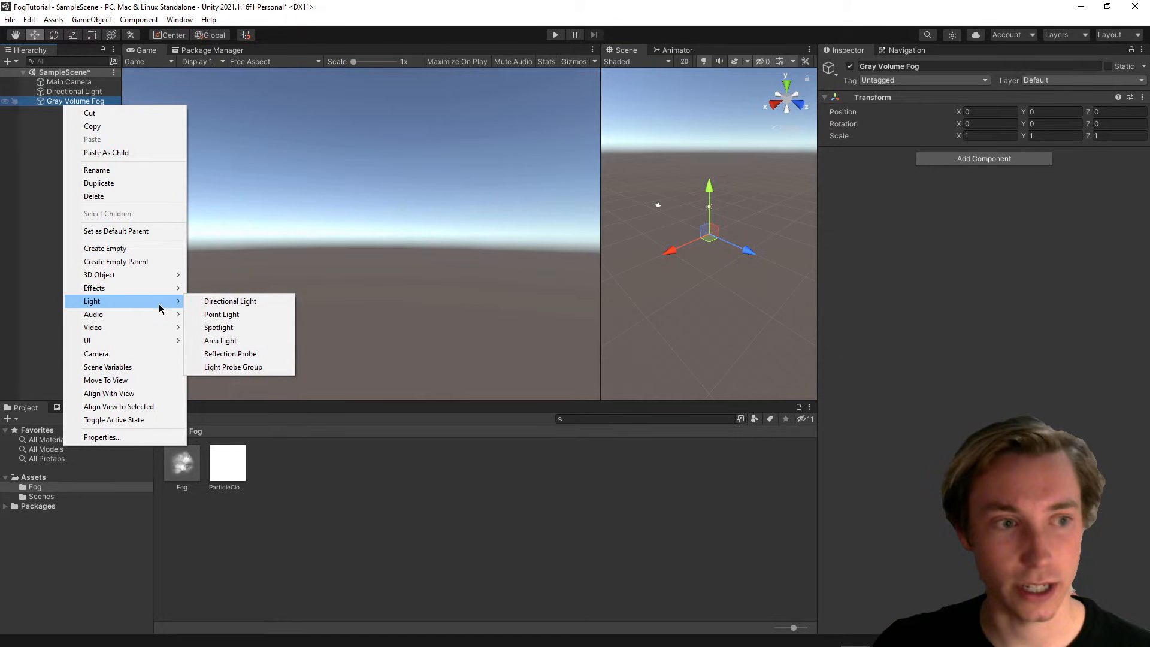
mouse_move(123, 274)
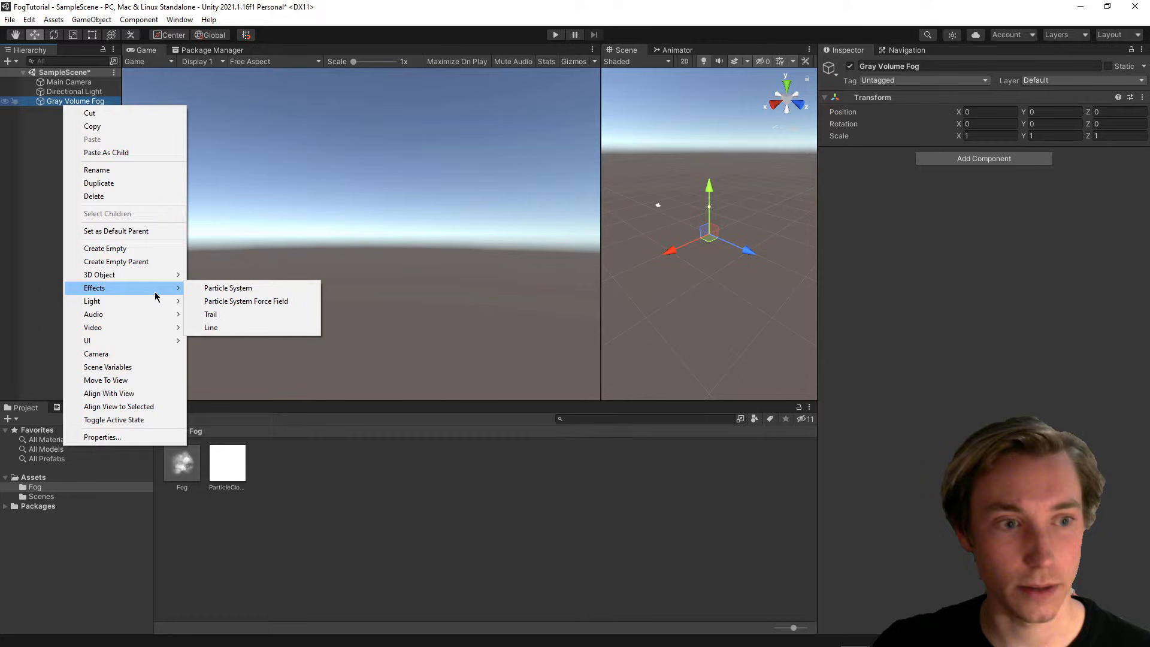
mouse_move(246, 300)
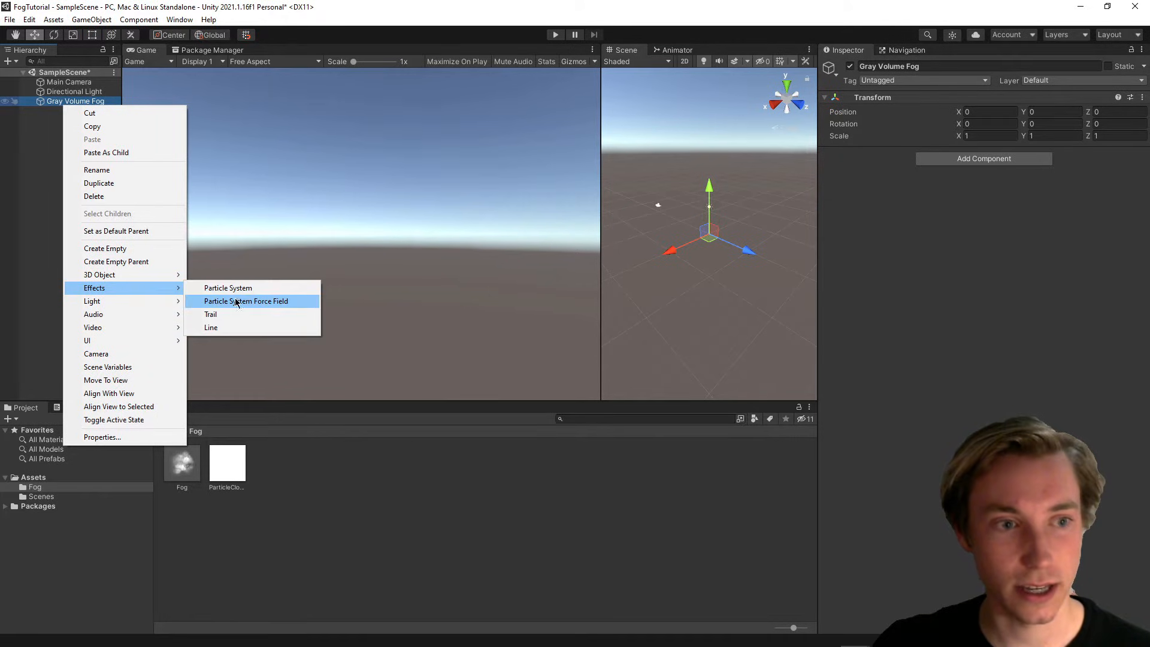
left_click(227, 288)
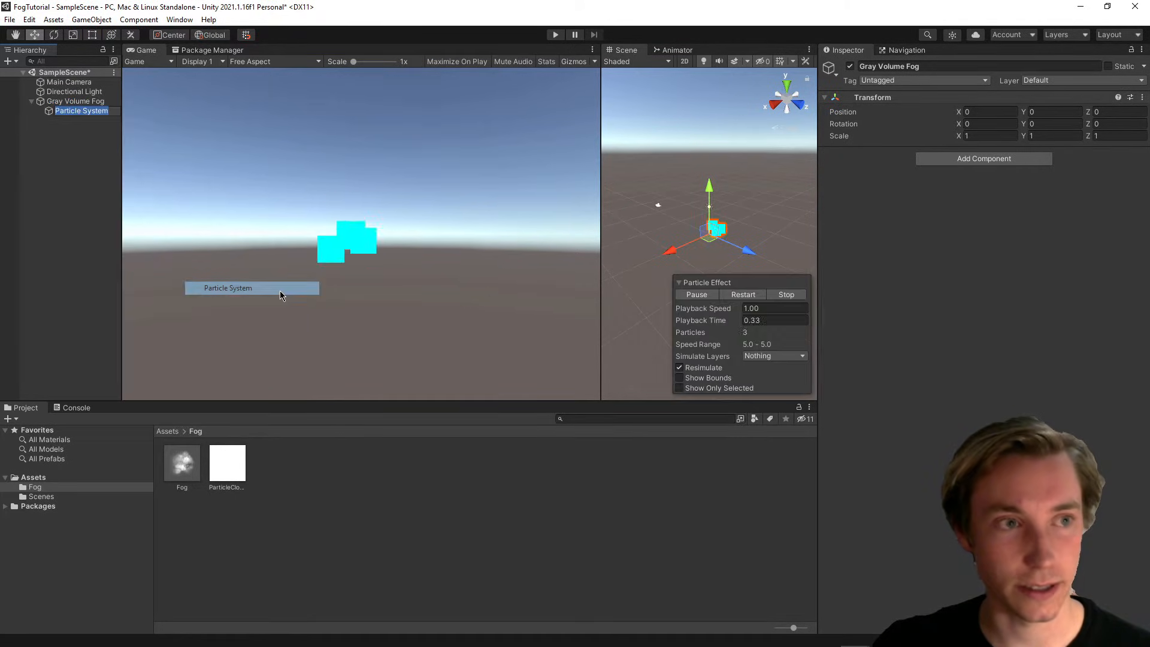
Assign the Fog material in the particle system's Renderer module so it draws cloud puffs
left_click(80, 110)
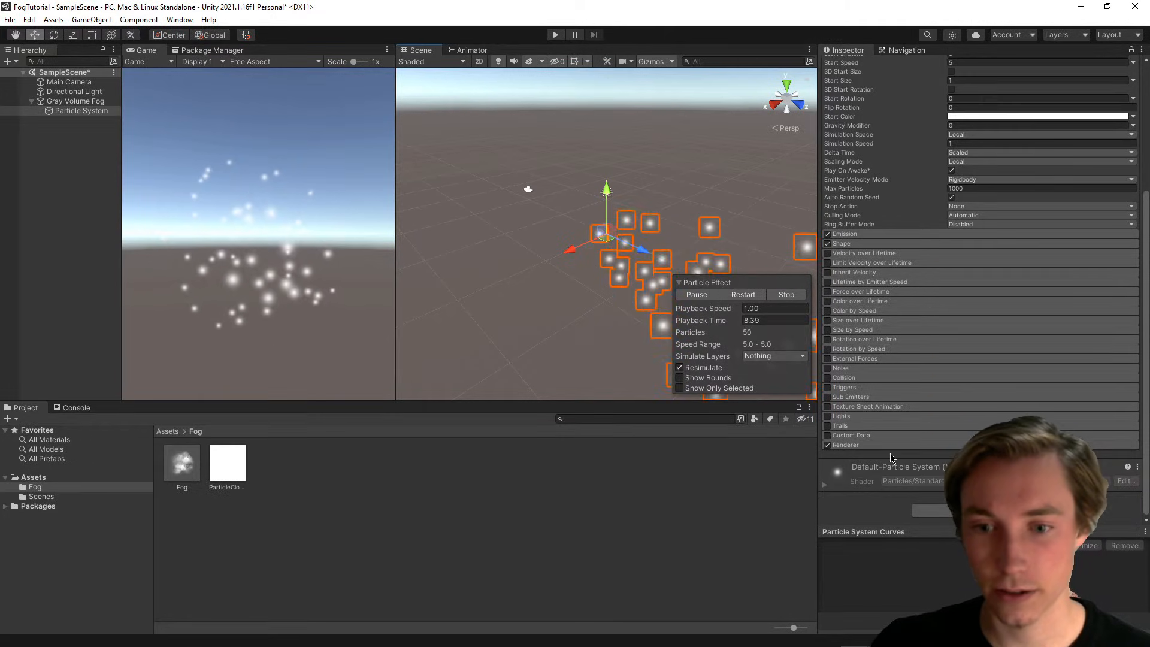
scroll("up", 3)
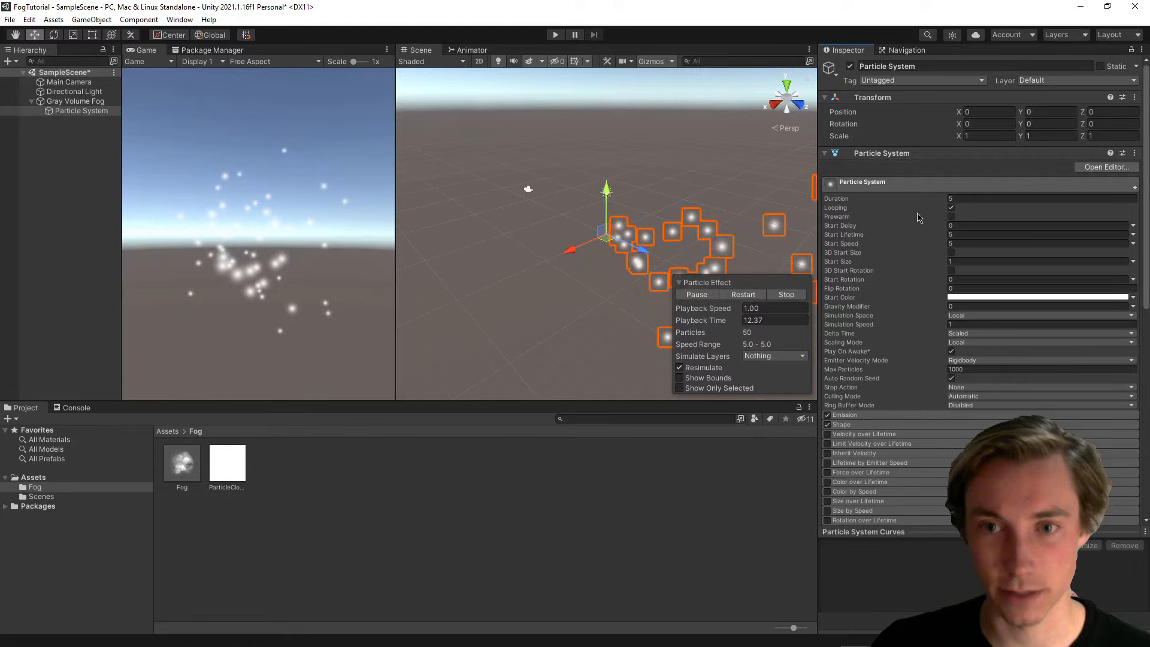
scroll("down", 3)
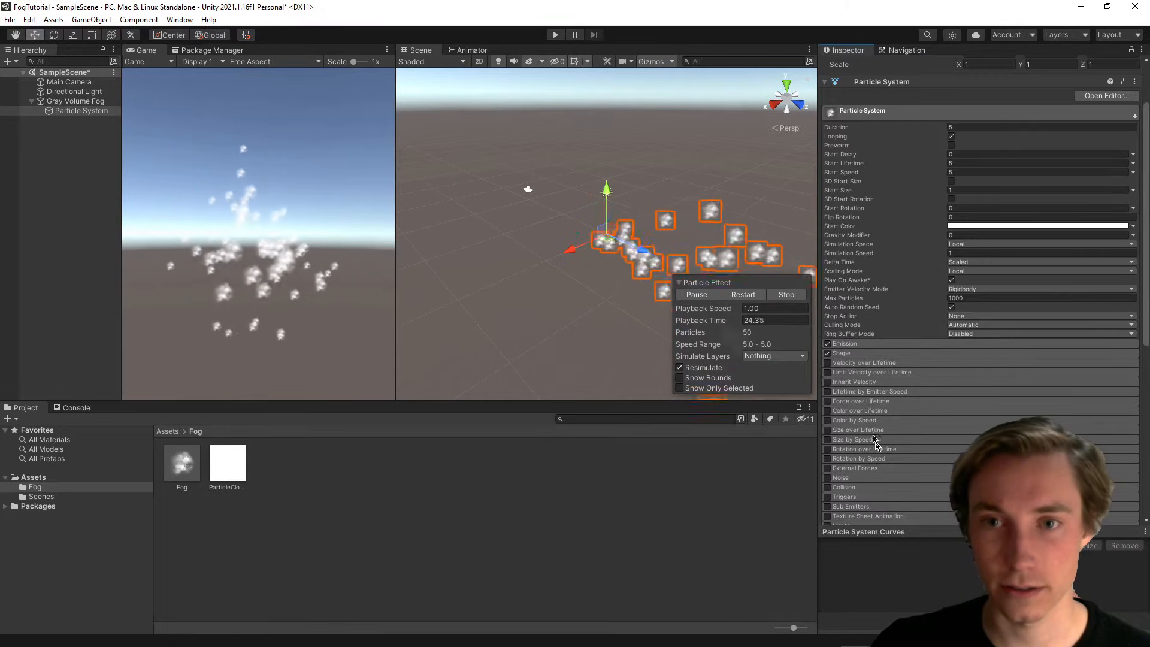
scroll("down", 3)
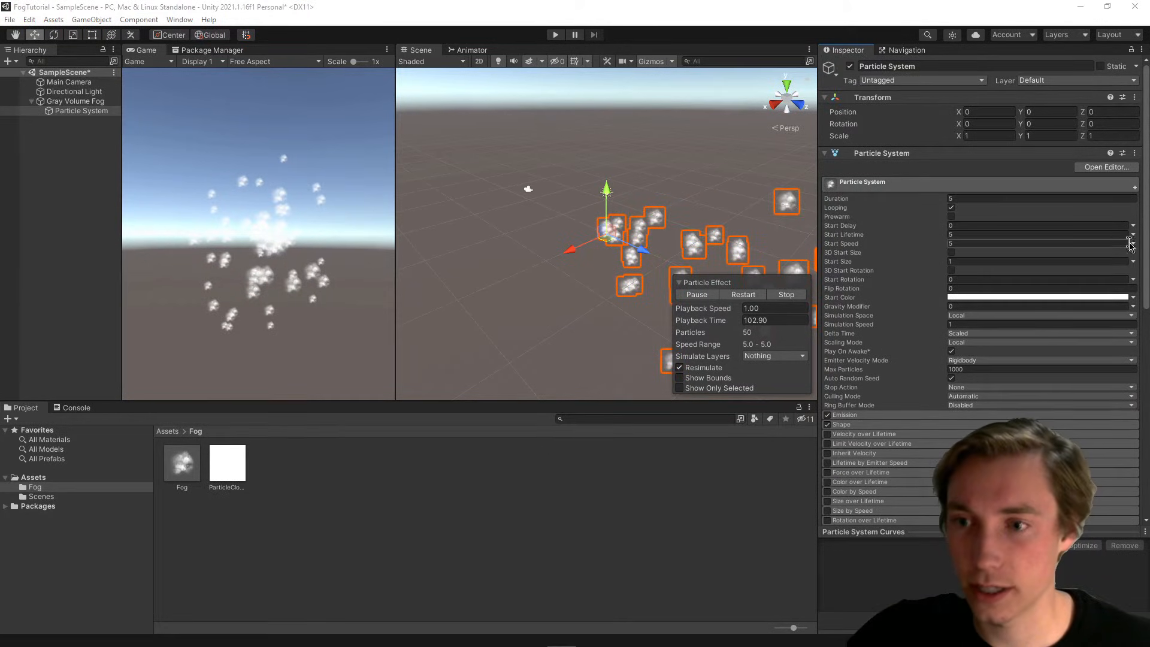
Set Start Speed to Random Between Two Constants (0–2) and 3D Start Size 5 on X, Y, Z
left_click(1132, 243)
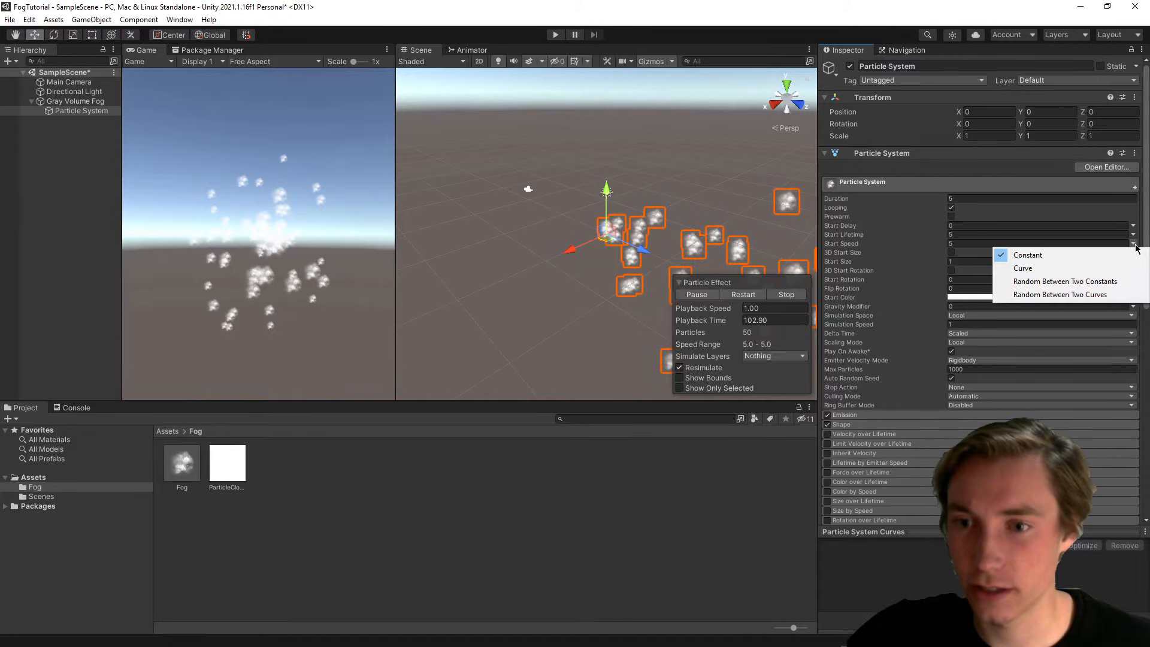
mouse_move(1065, 281)
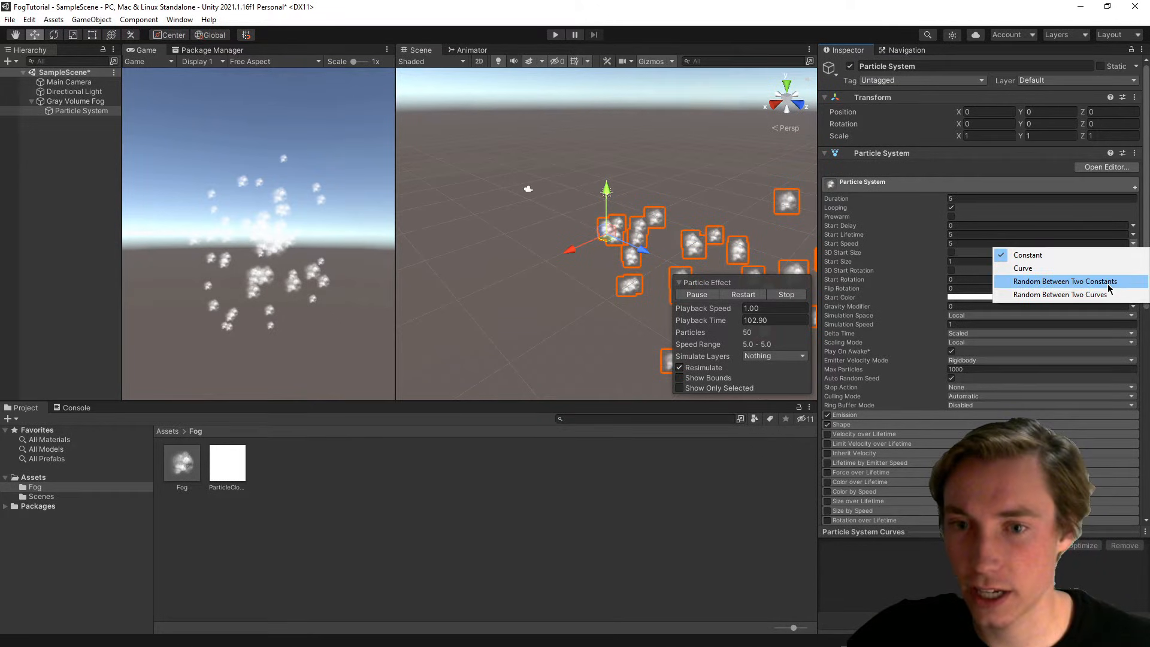
mouse_move(1060, 295)
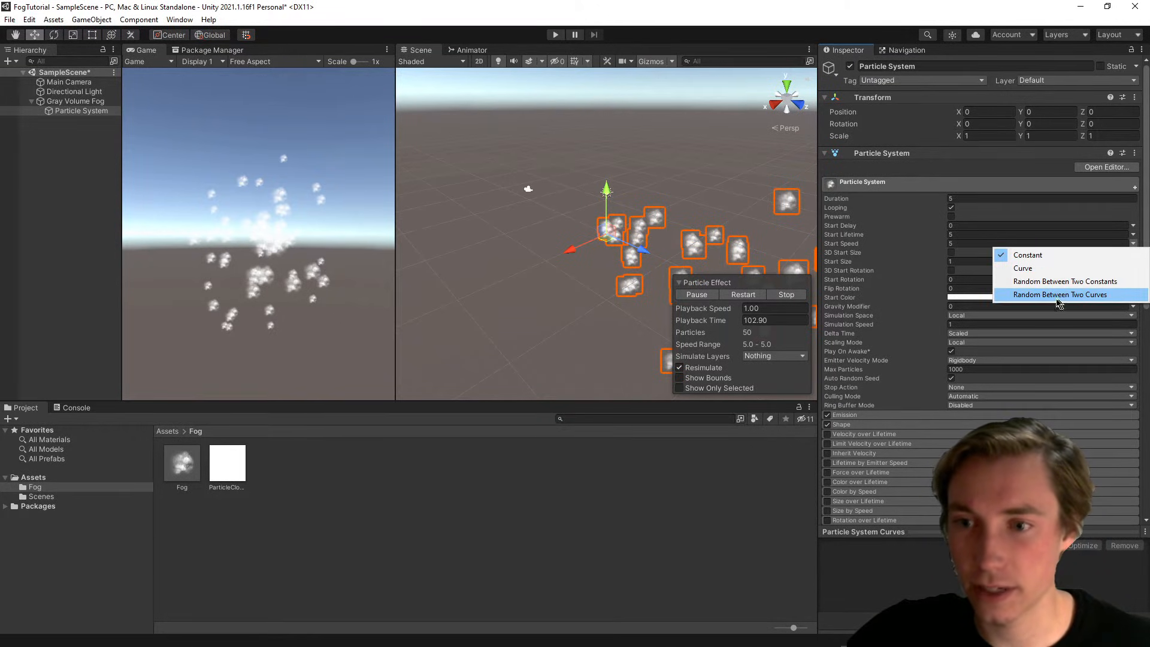
left_click(1063, 295)
type("2")
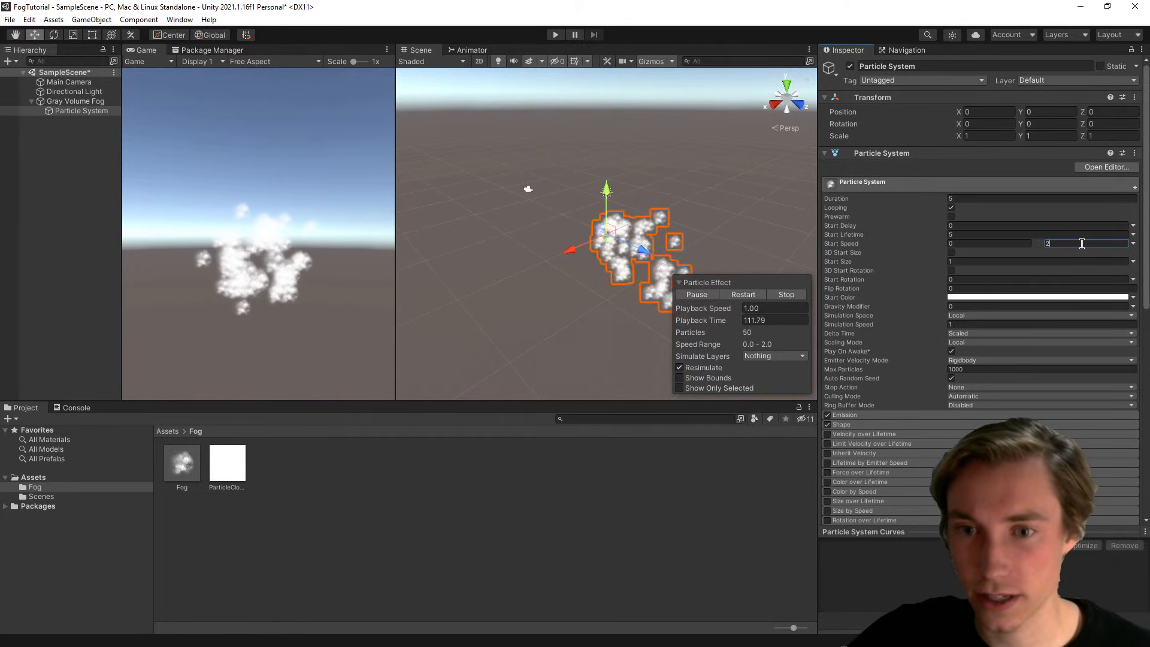
left_click(951, 252)
type("5")
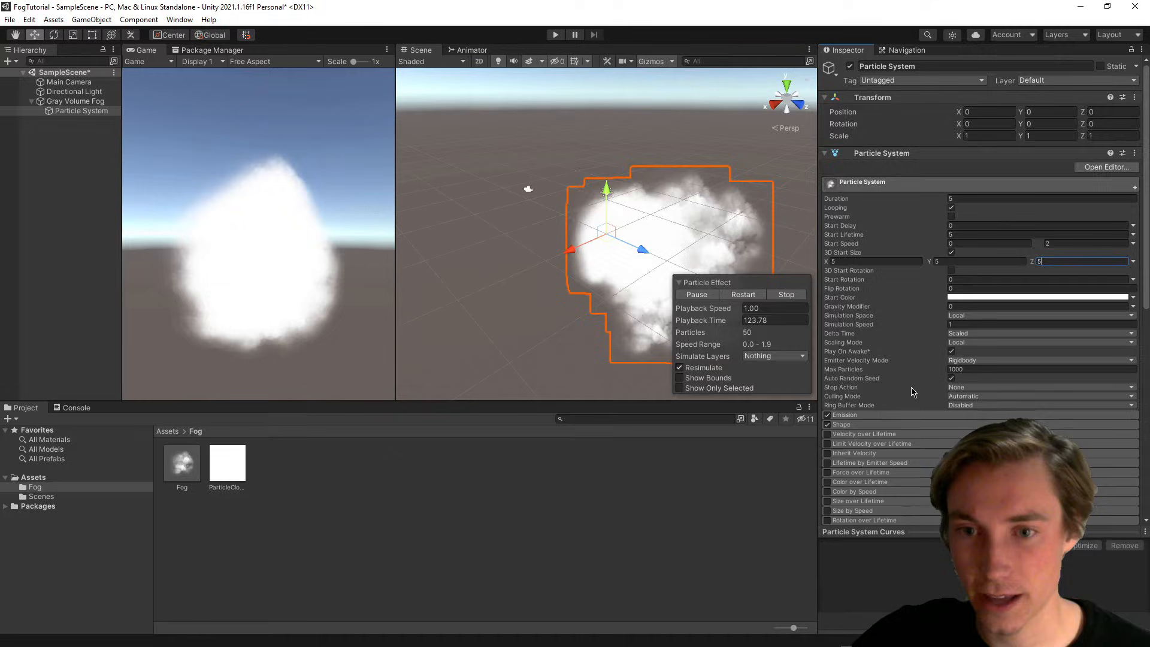
scroll("down", 3)
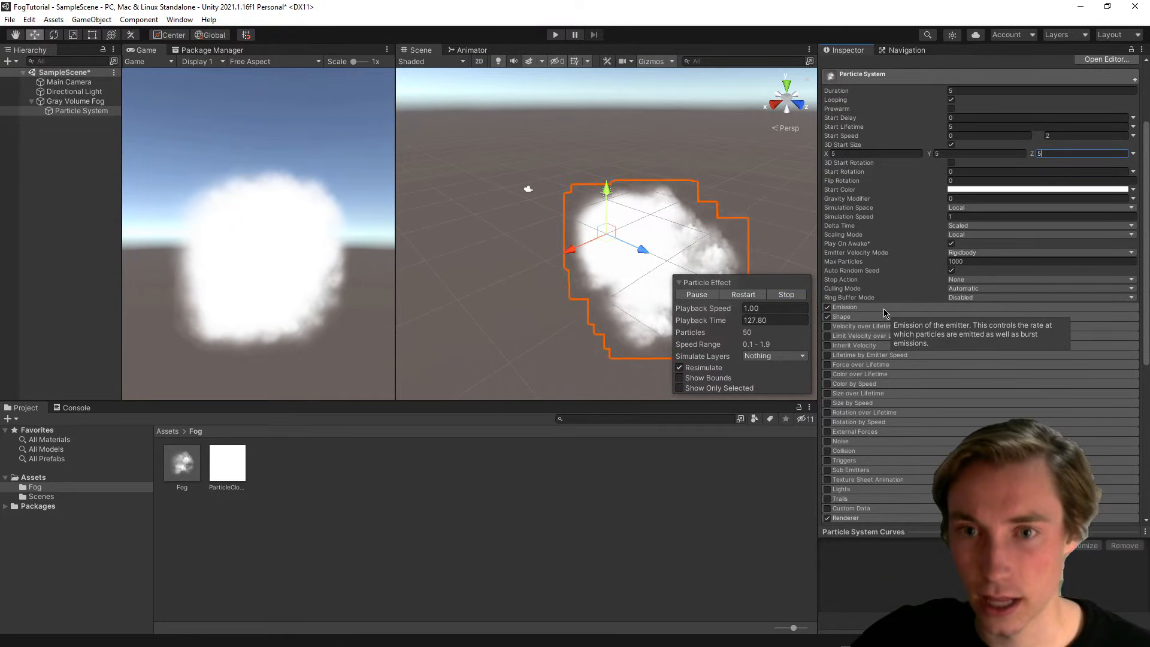
Set the Emission module's Rate over Time to 40
left_click(844, 306)
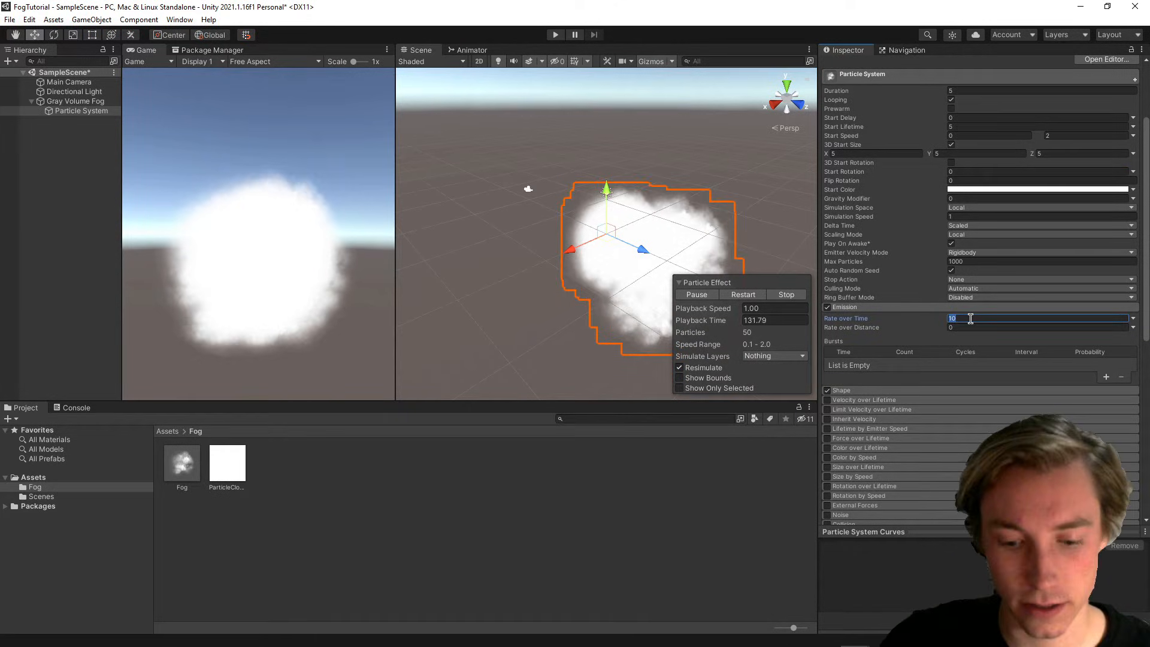
type("40")
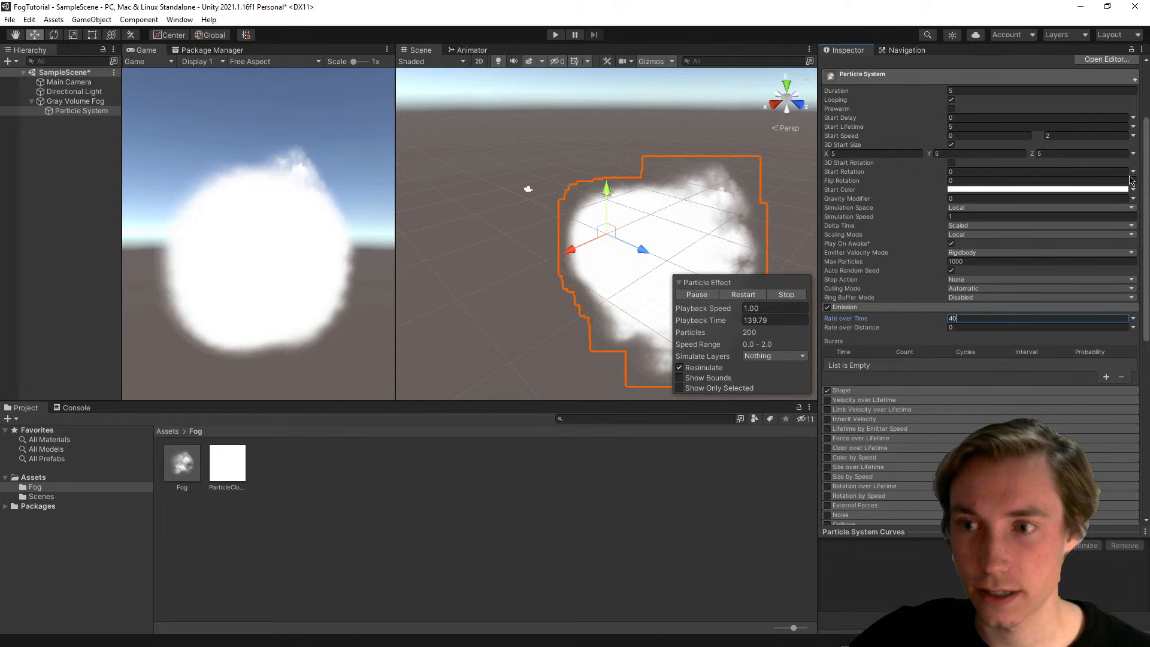
Drive Start Rotation with a curve spanning roughly -180 to 180 degrees
left_click(1133, 181)
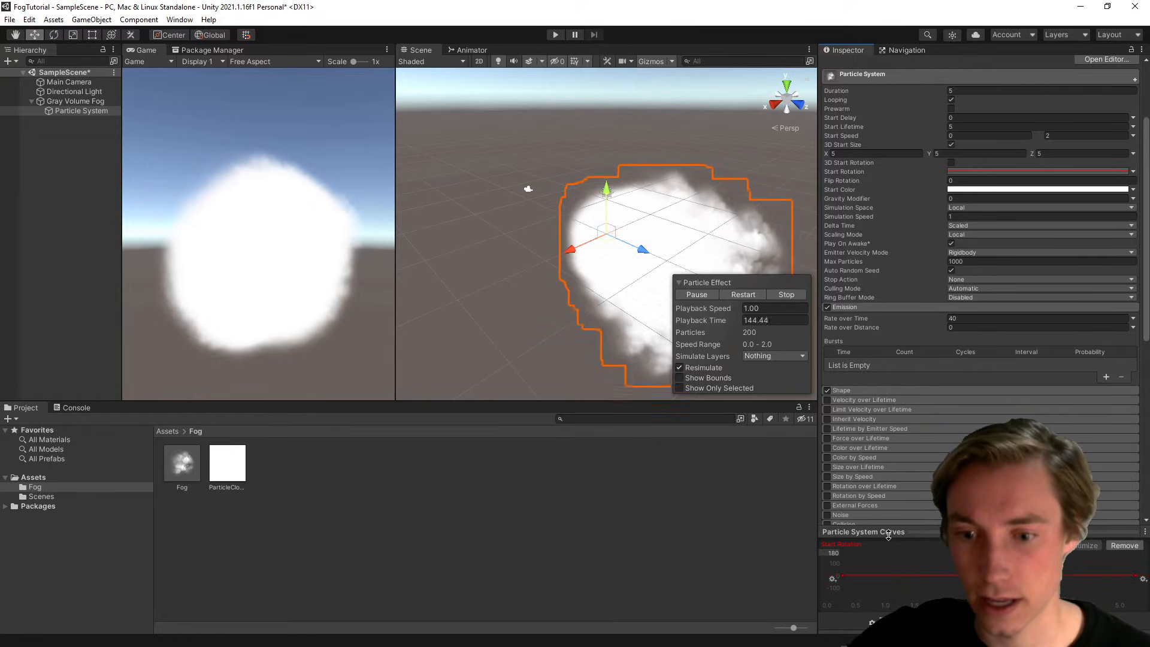
scroll("down", 3)
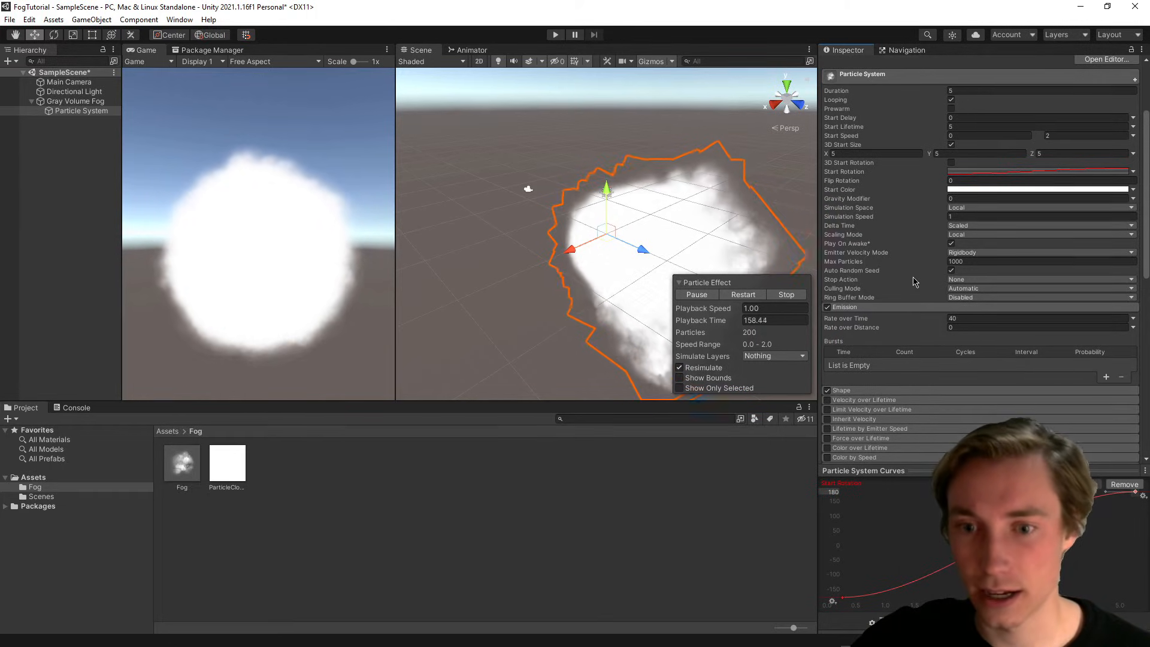
Change the Shape module's emitter from Cone to Box
scroll("down", 3)
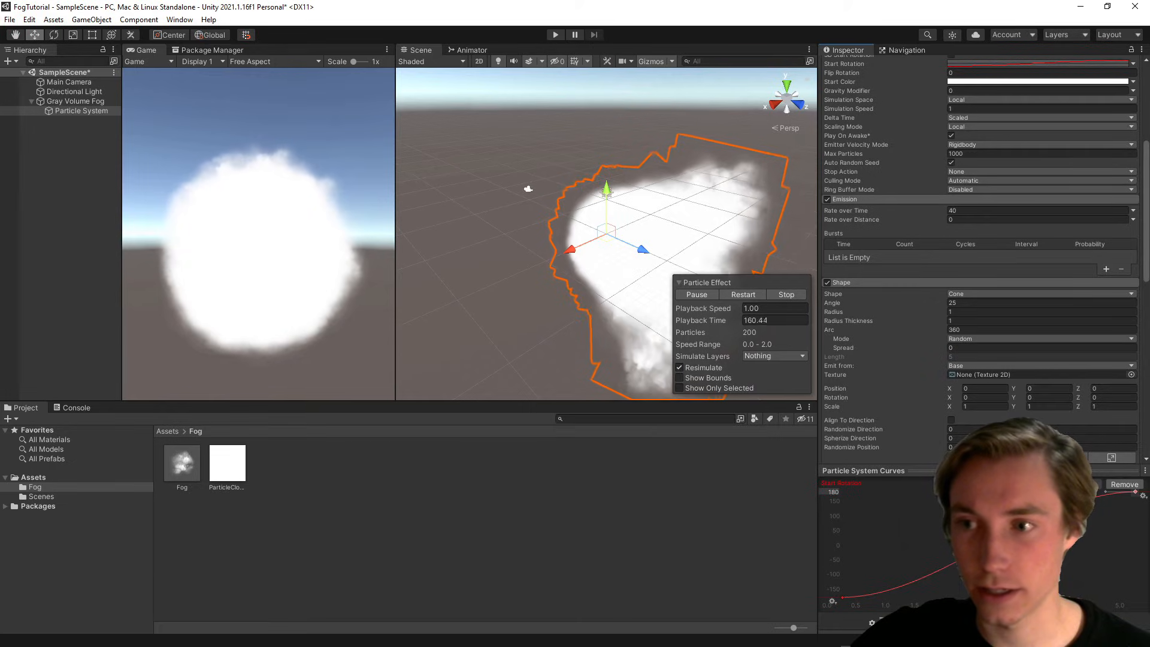
scroll("down", 3)
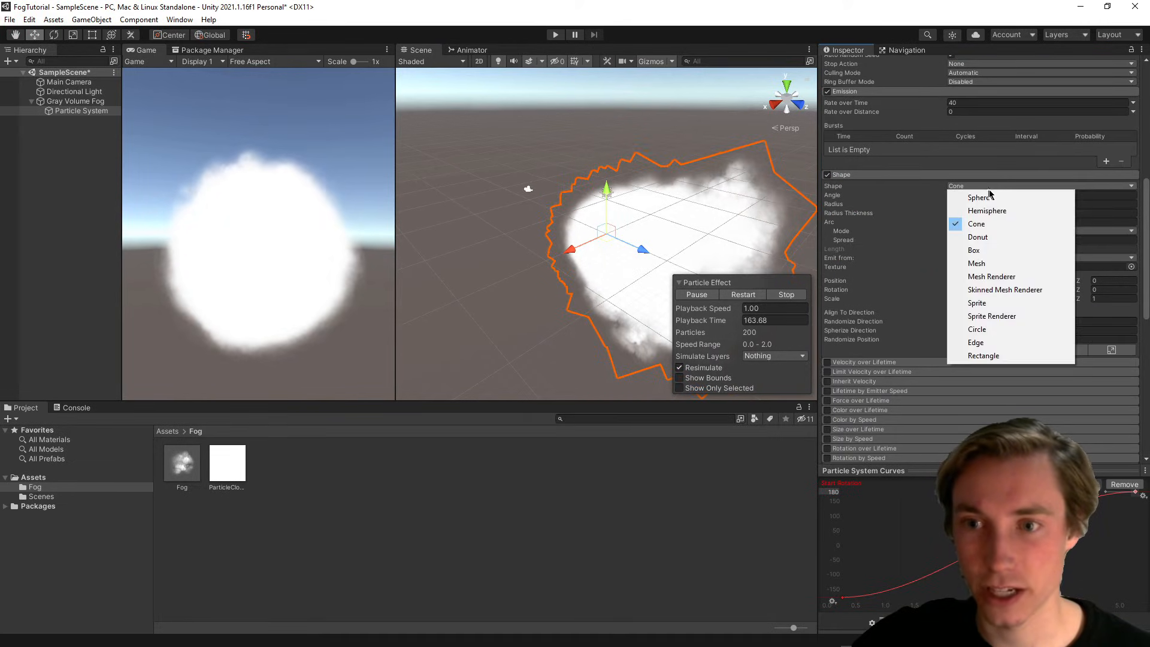
mouse_move(994, 250)
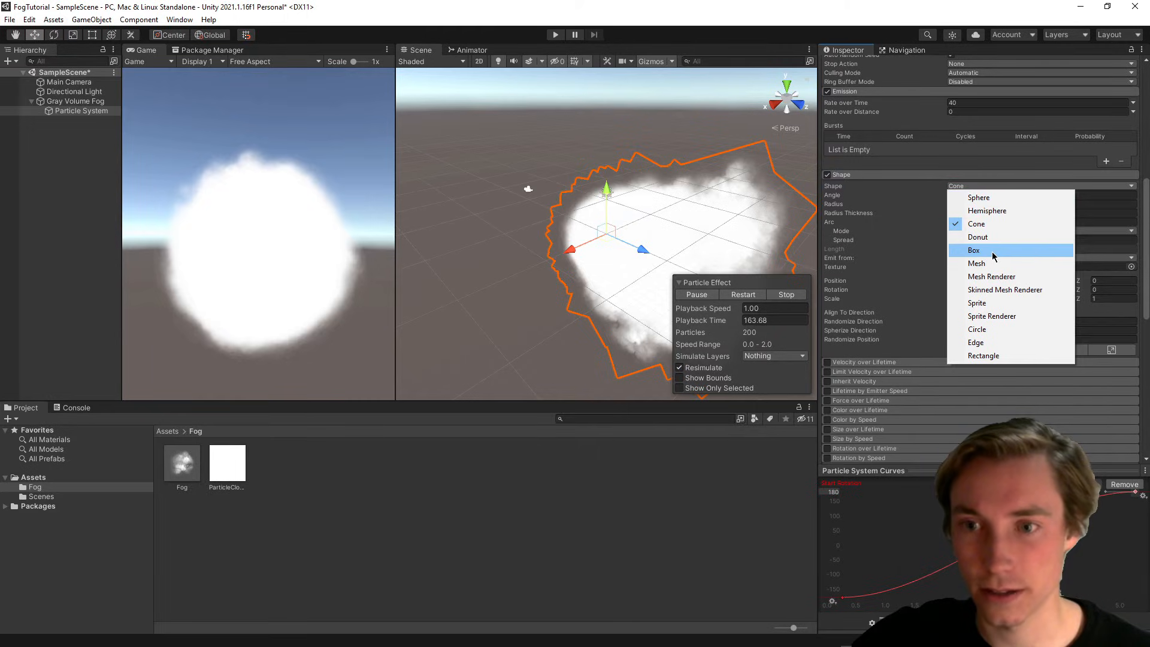
left_click(974, 250)
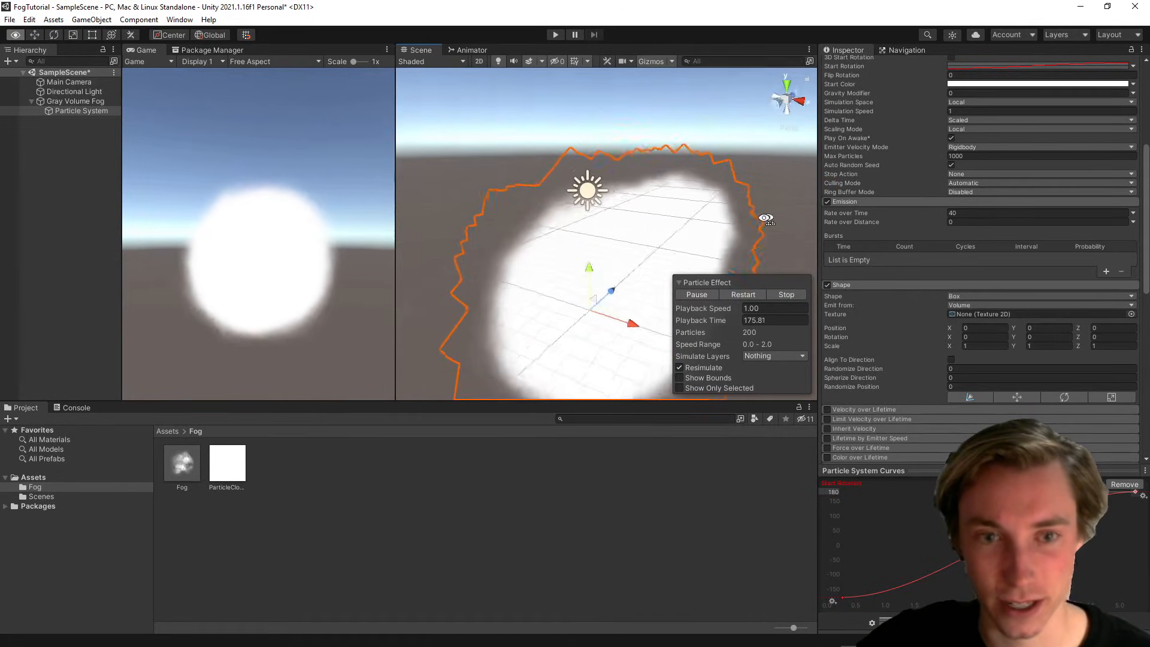
scroll("down", 3)
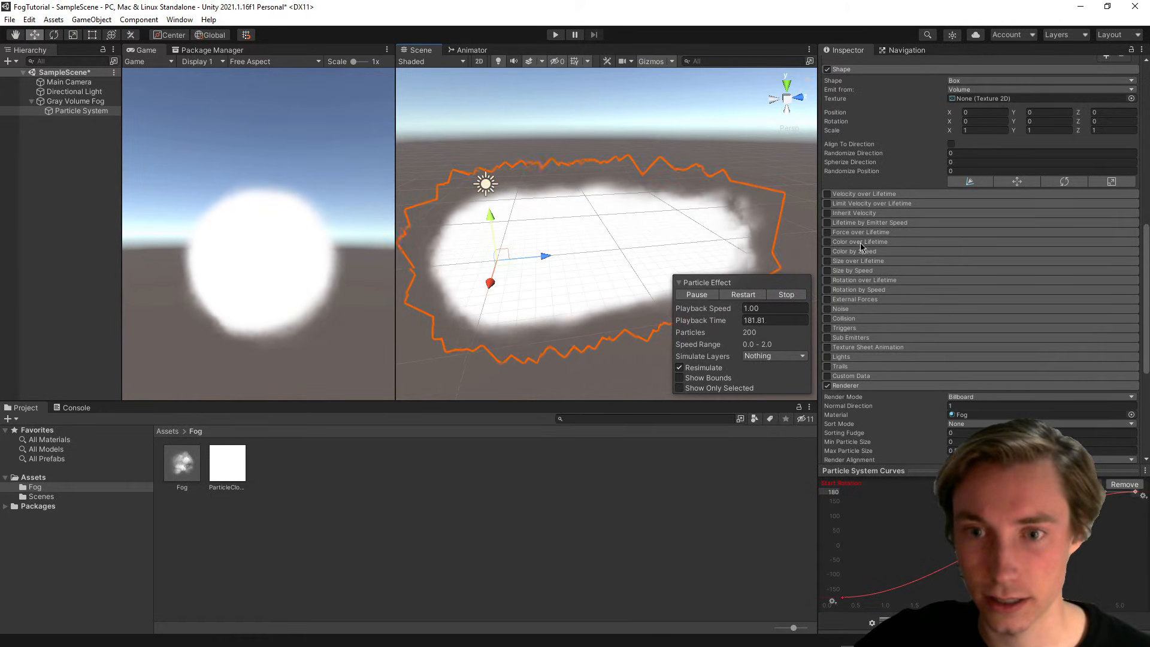
Enable Color over Lifetime with a gradient whose alpha is opaque mid-life and transparent at both ends
left_click(827, 241)
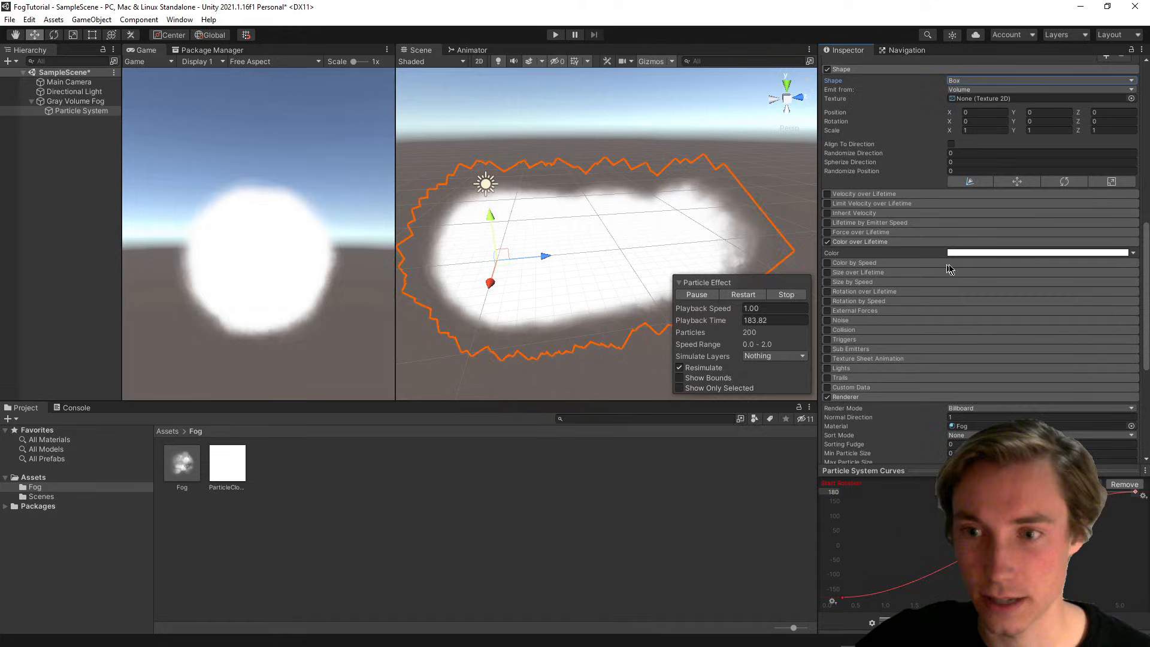
left_click(1040, 253)
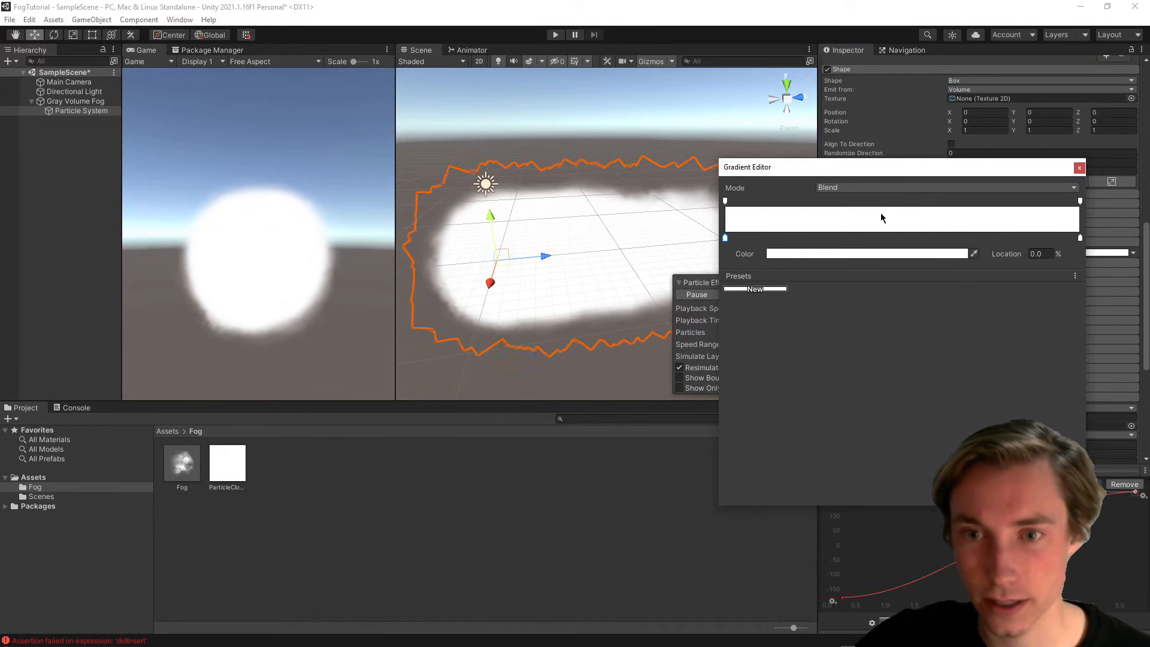
left_click(884, 201)
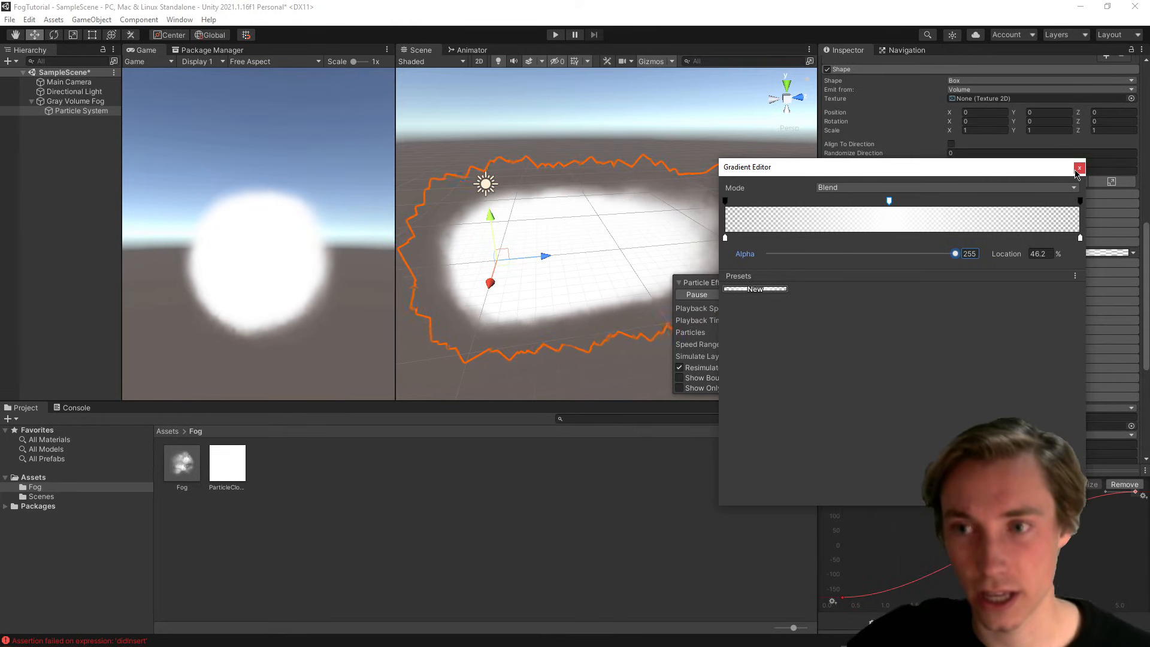
left_click(1079, 167)
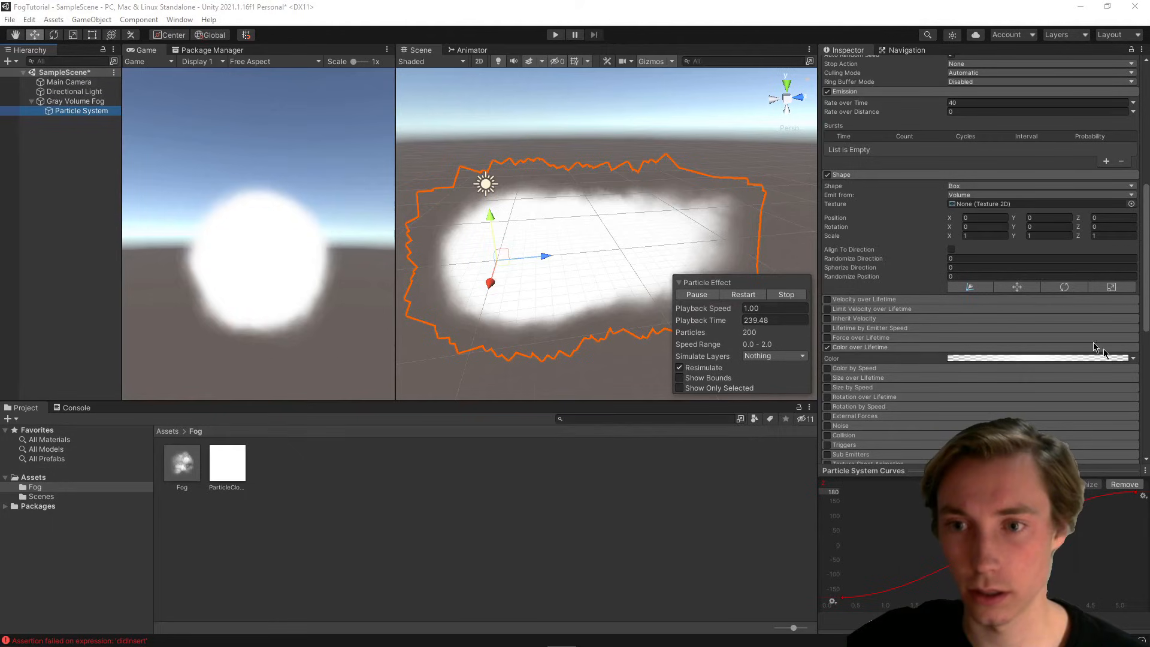
Scale the box emitter to 10 on every axis and restart the particle preview
left_click(983, 236)
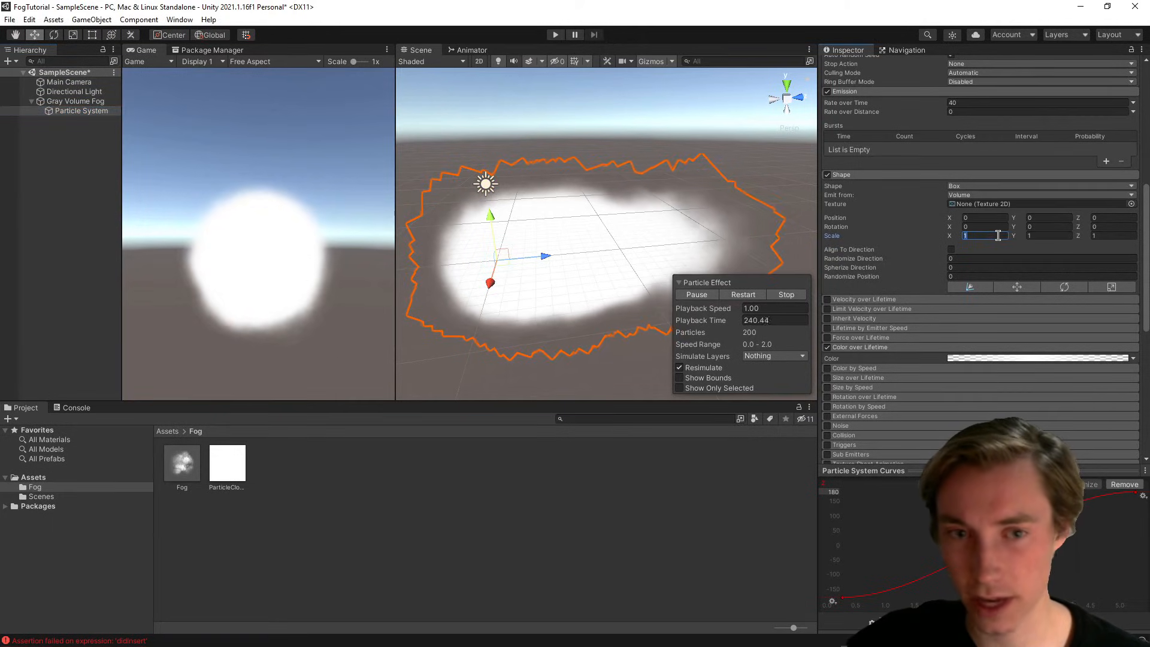
type("10")
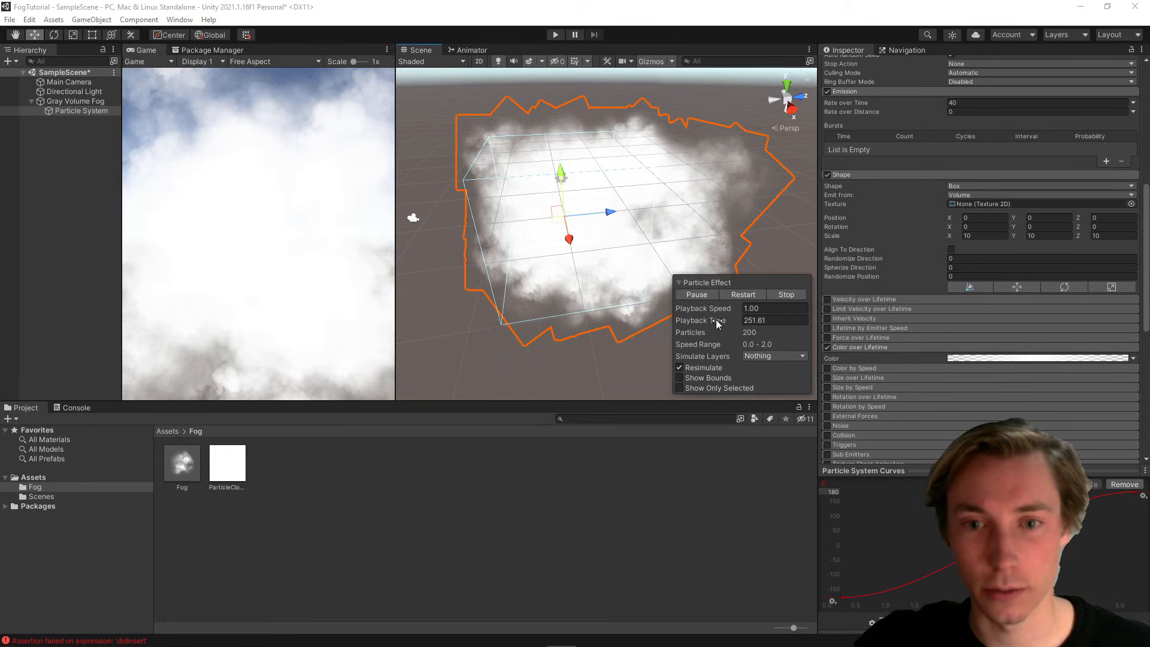
left_click(741, 295)
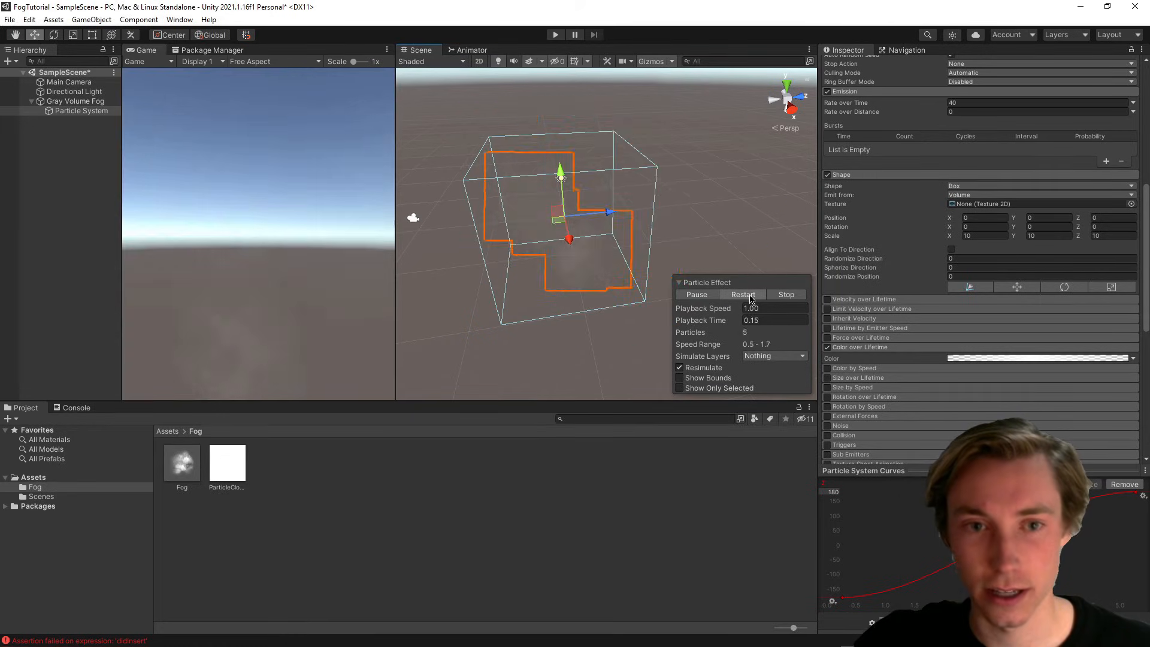
left_click(742, 295)
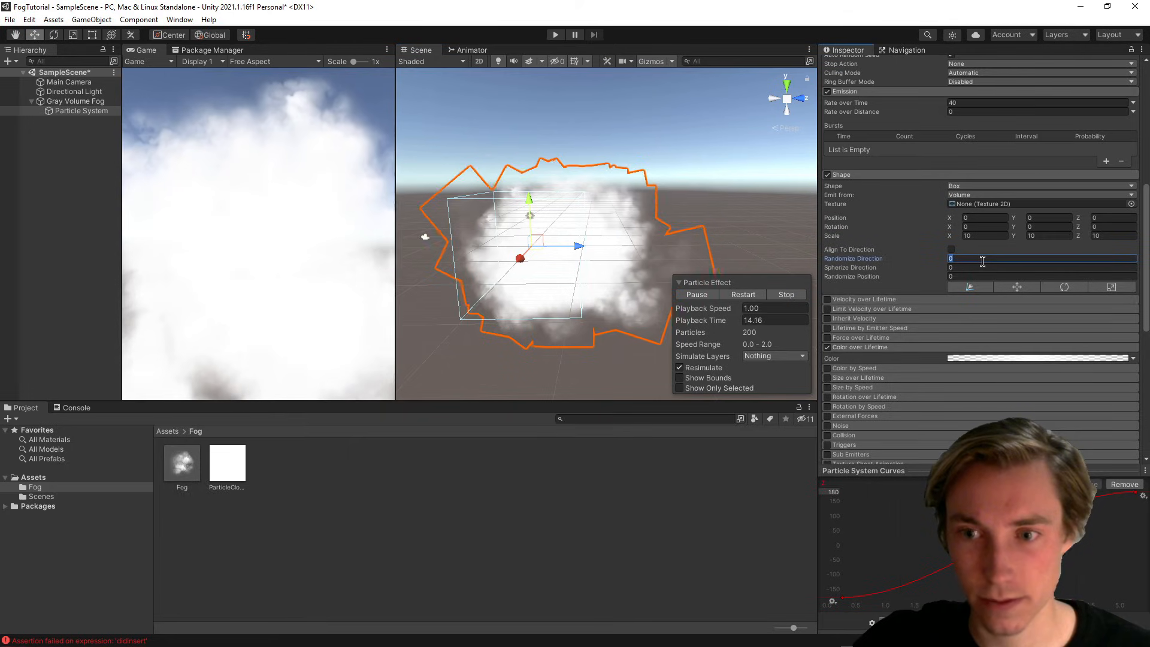
Set Randomize Direction to 1 on the box emitter so particles scatter outward
type("1")
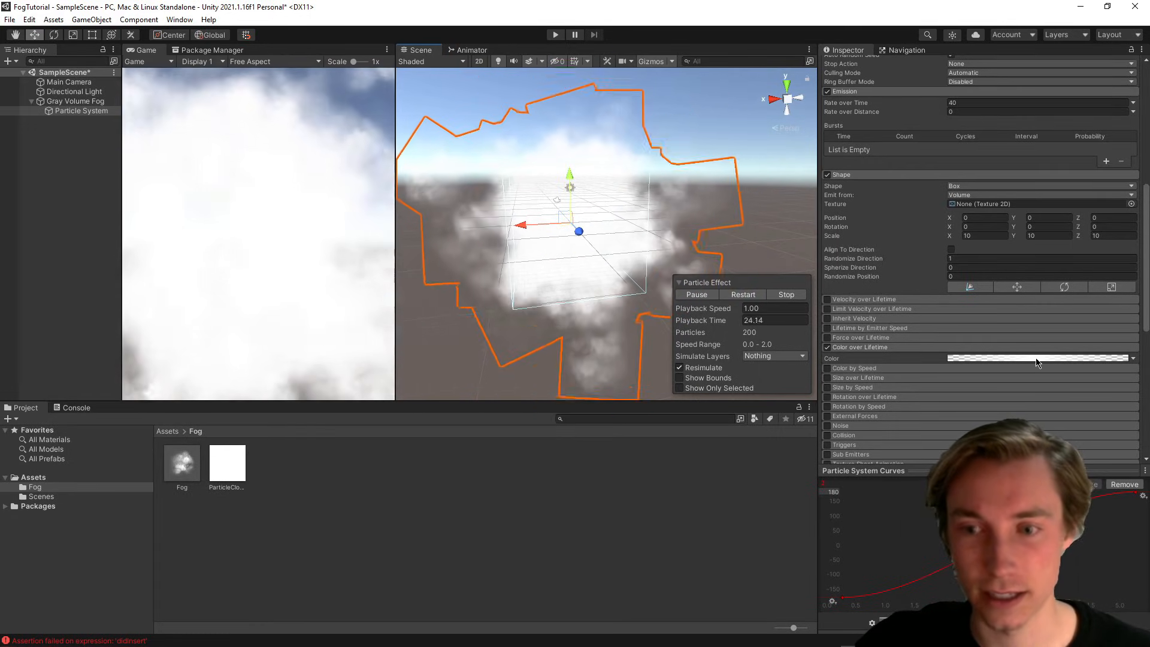
Lower the middle alpha key of the Color over Lifetime gradient to 34
left_click(1039, 358)
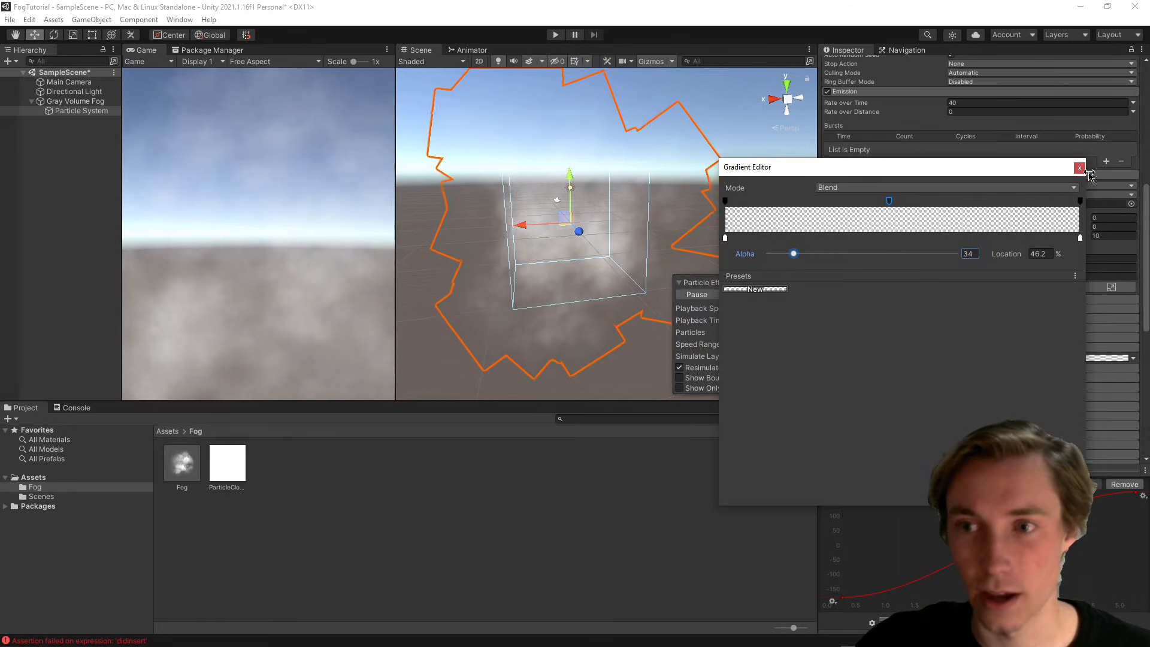
left_click(1079, 168)
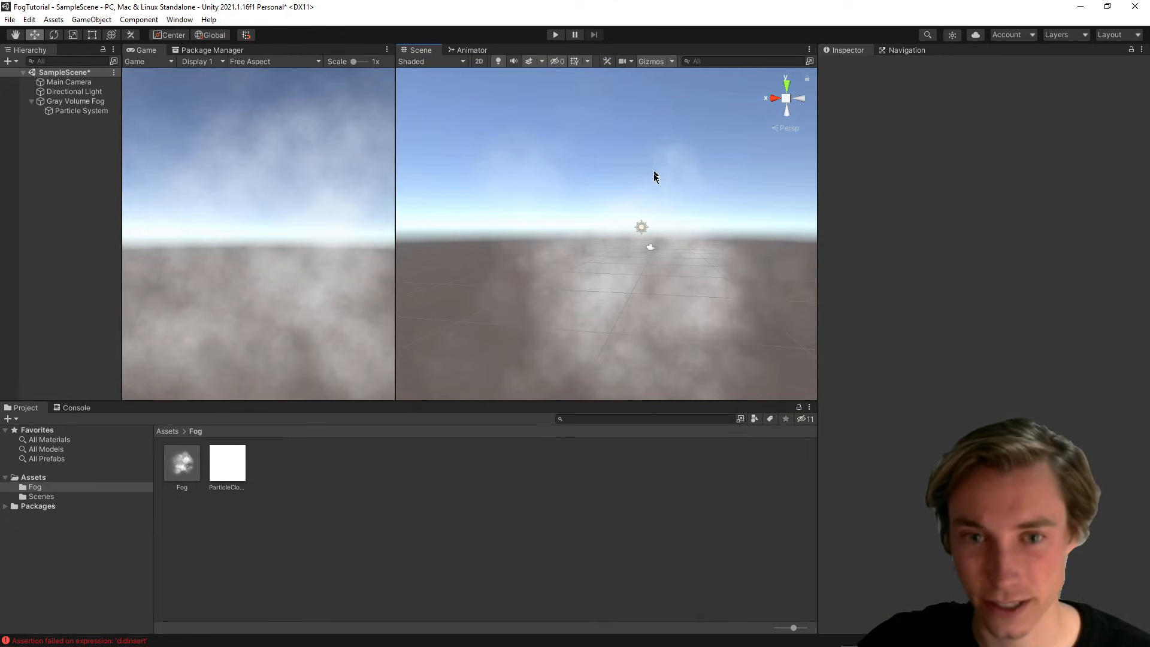
Give the particle system a mid-gray start colour of RGB 152,152,152
left_click(81, 111)
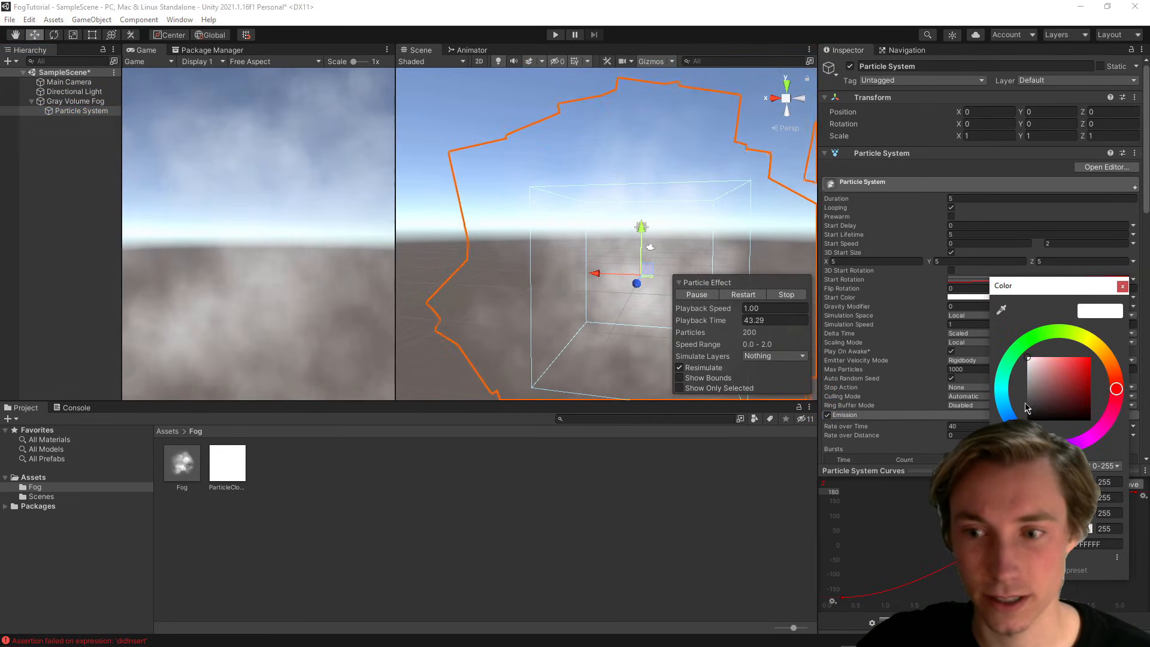
left_click(1027, 390)
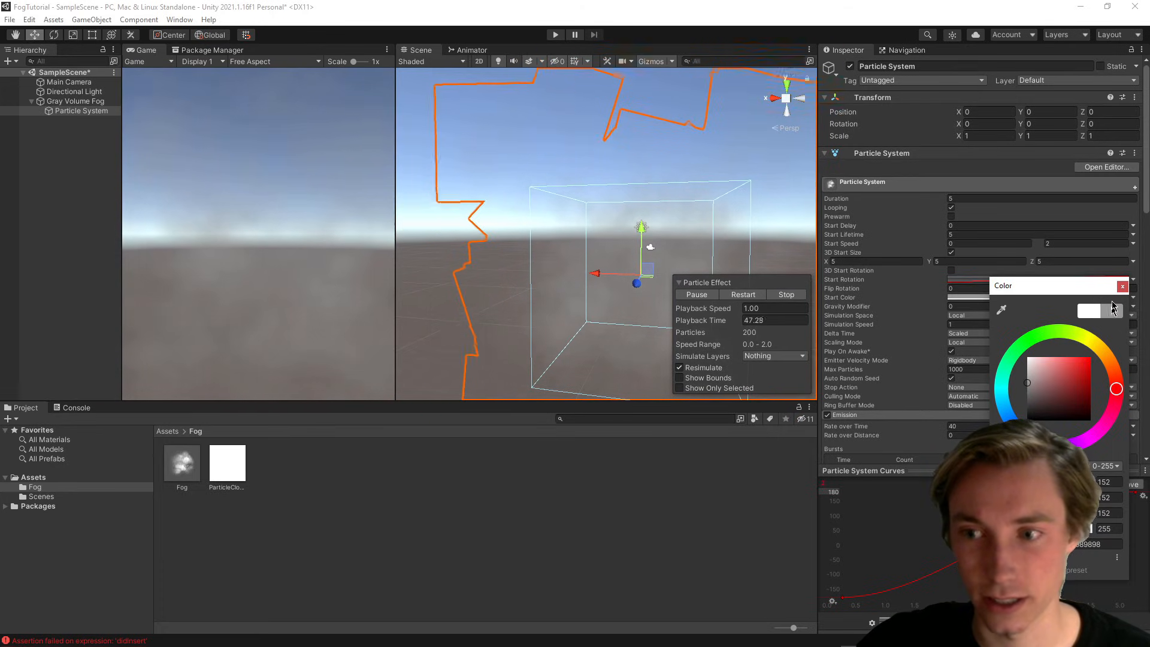
left_click(1121, 285)
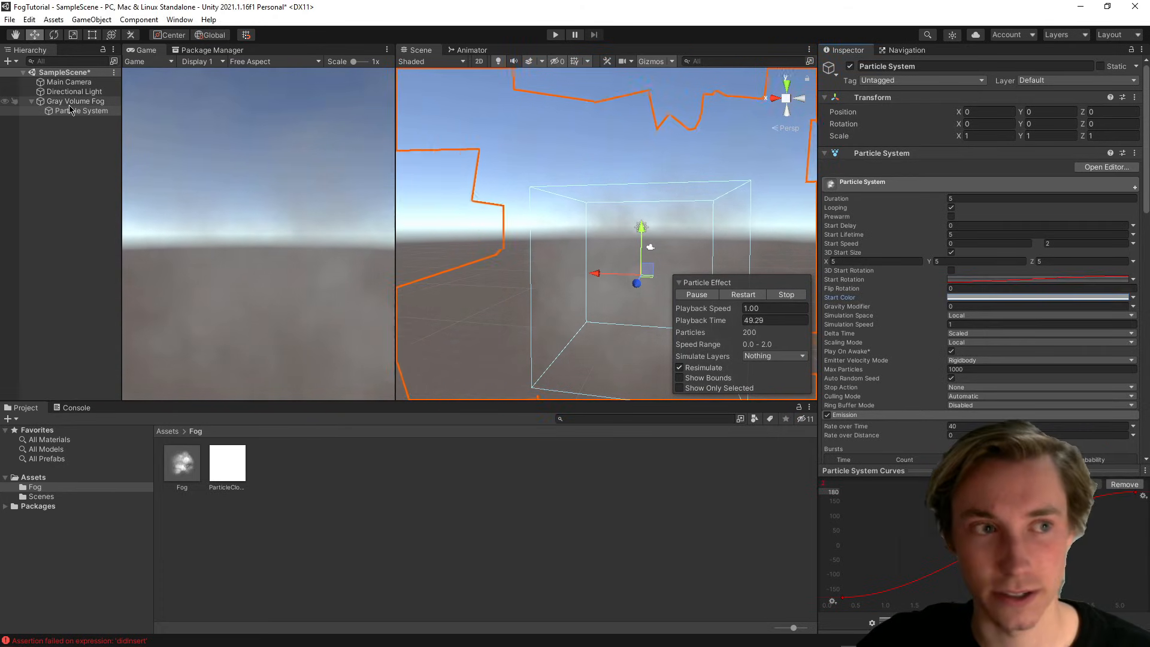
left_click(78, 100)
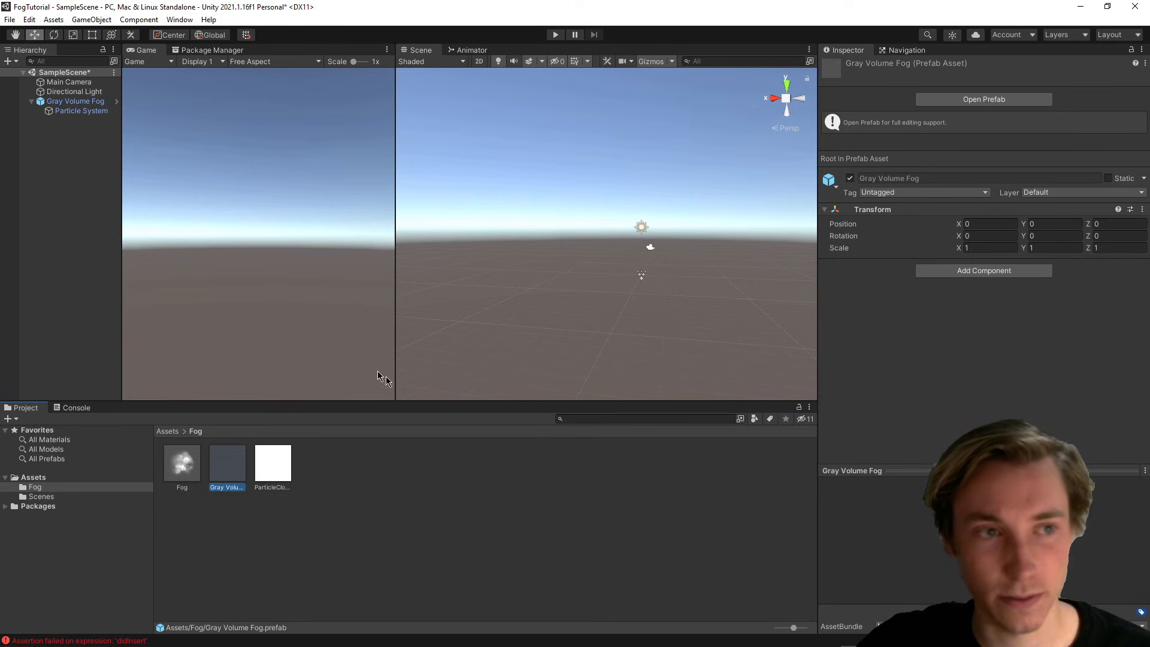
Save Gray Volume Fog into Assets/Fog as a prefab and select the new asset
left_click(75, 100)
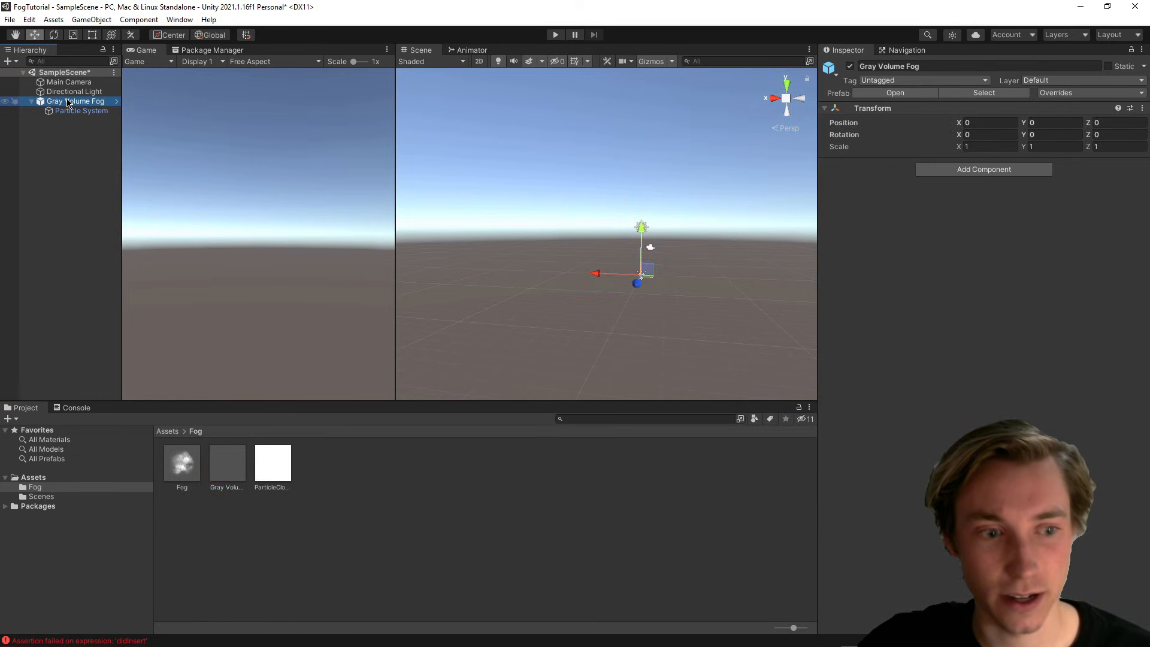
left_click(226, 462)
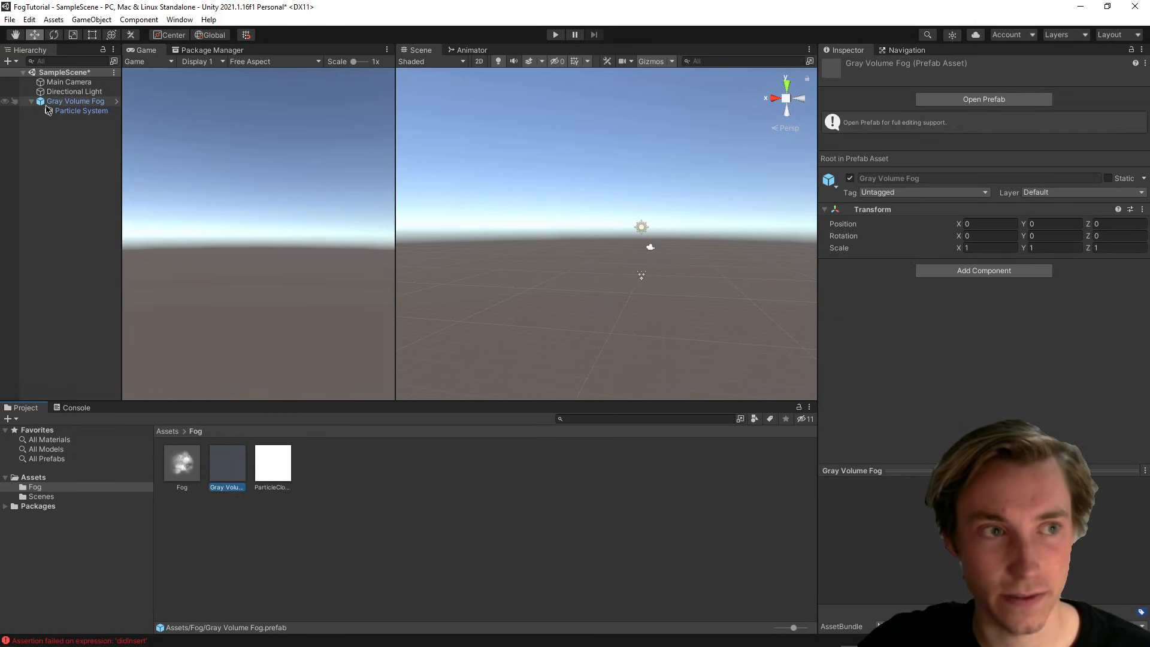